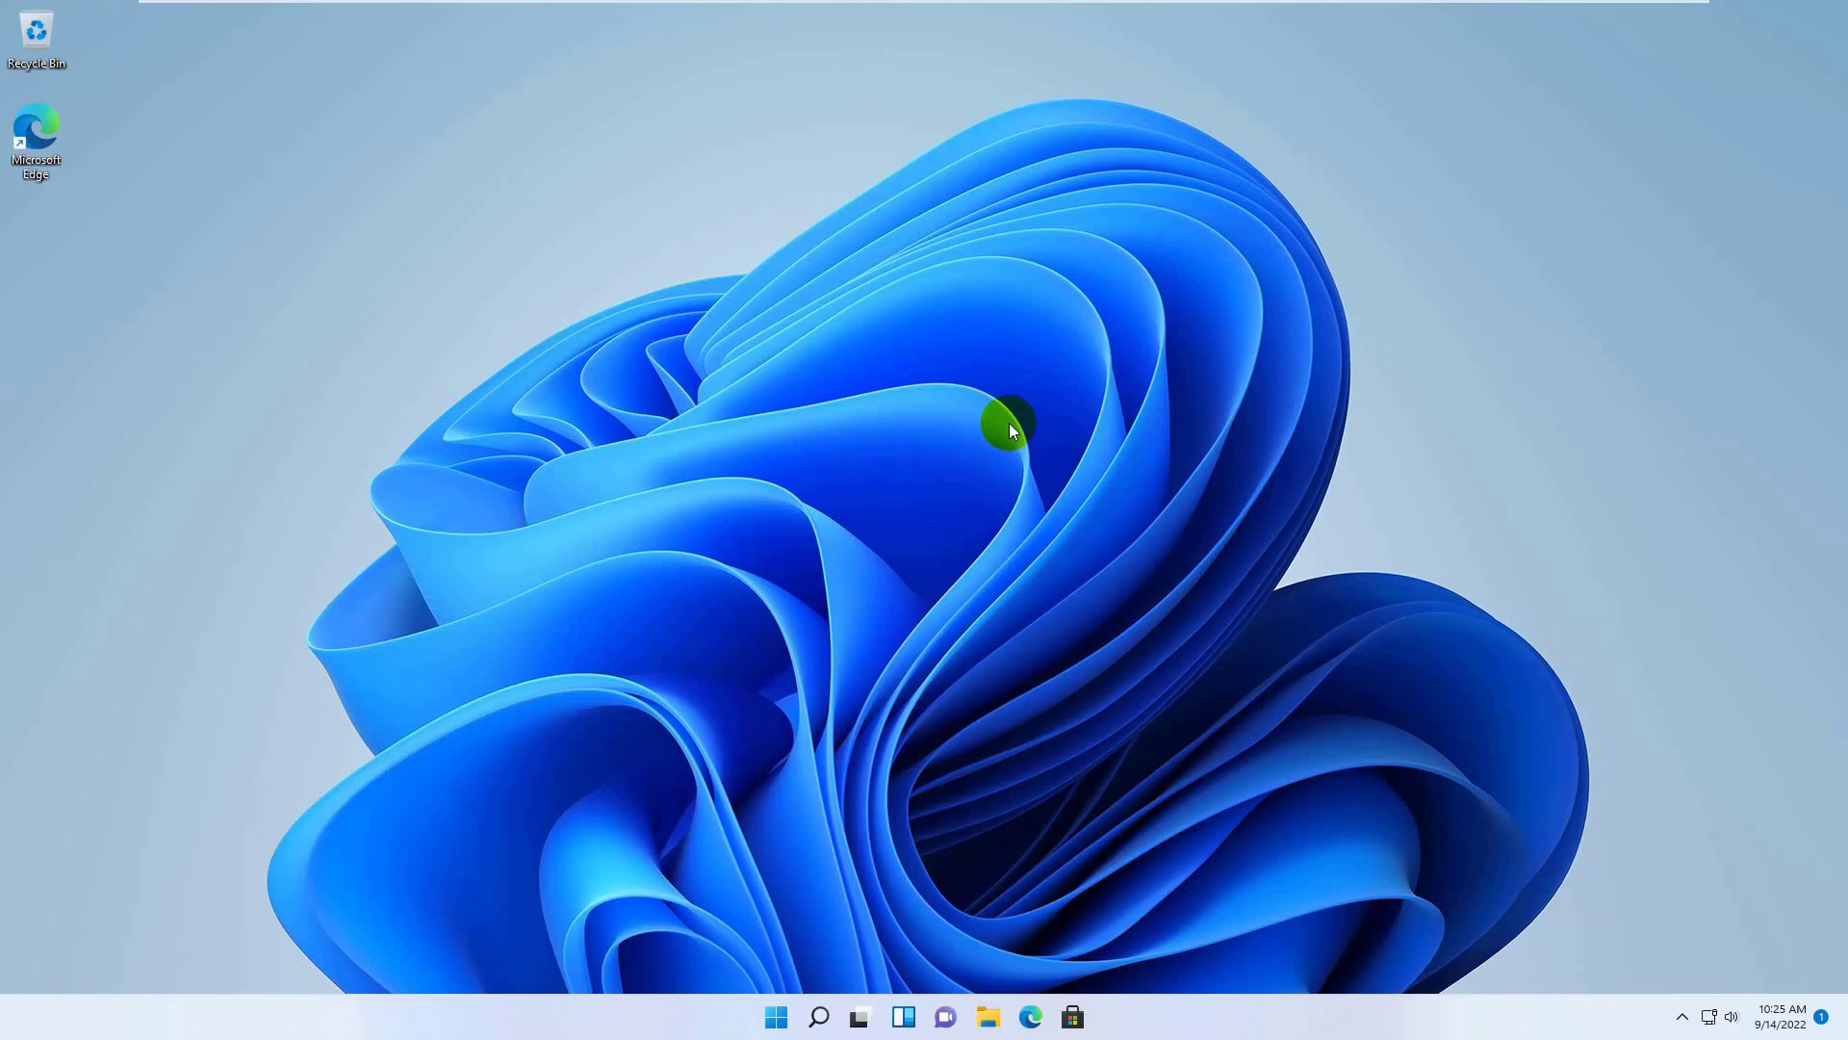
{"action": "mouse_move", "coordinate": [905, 302]}
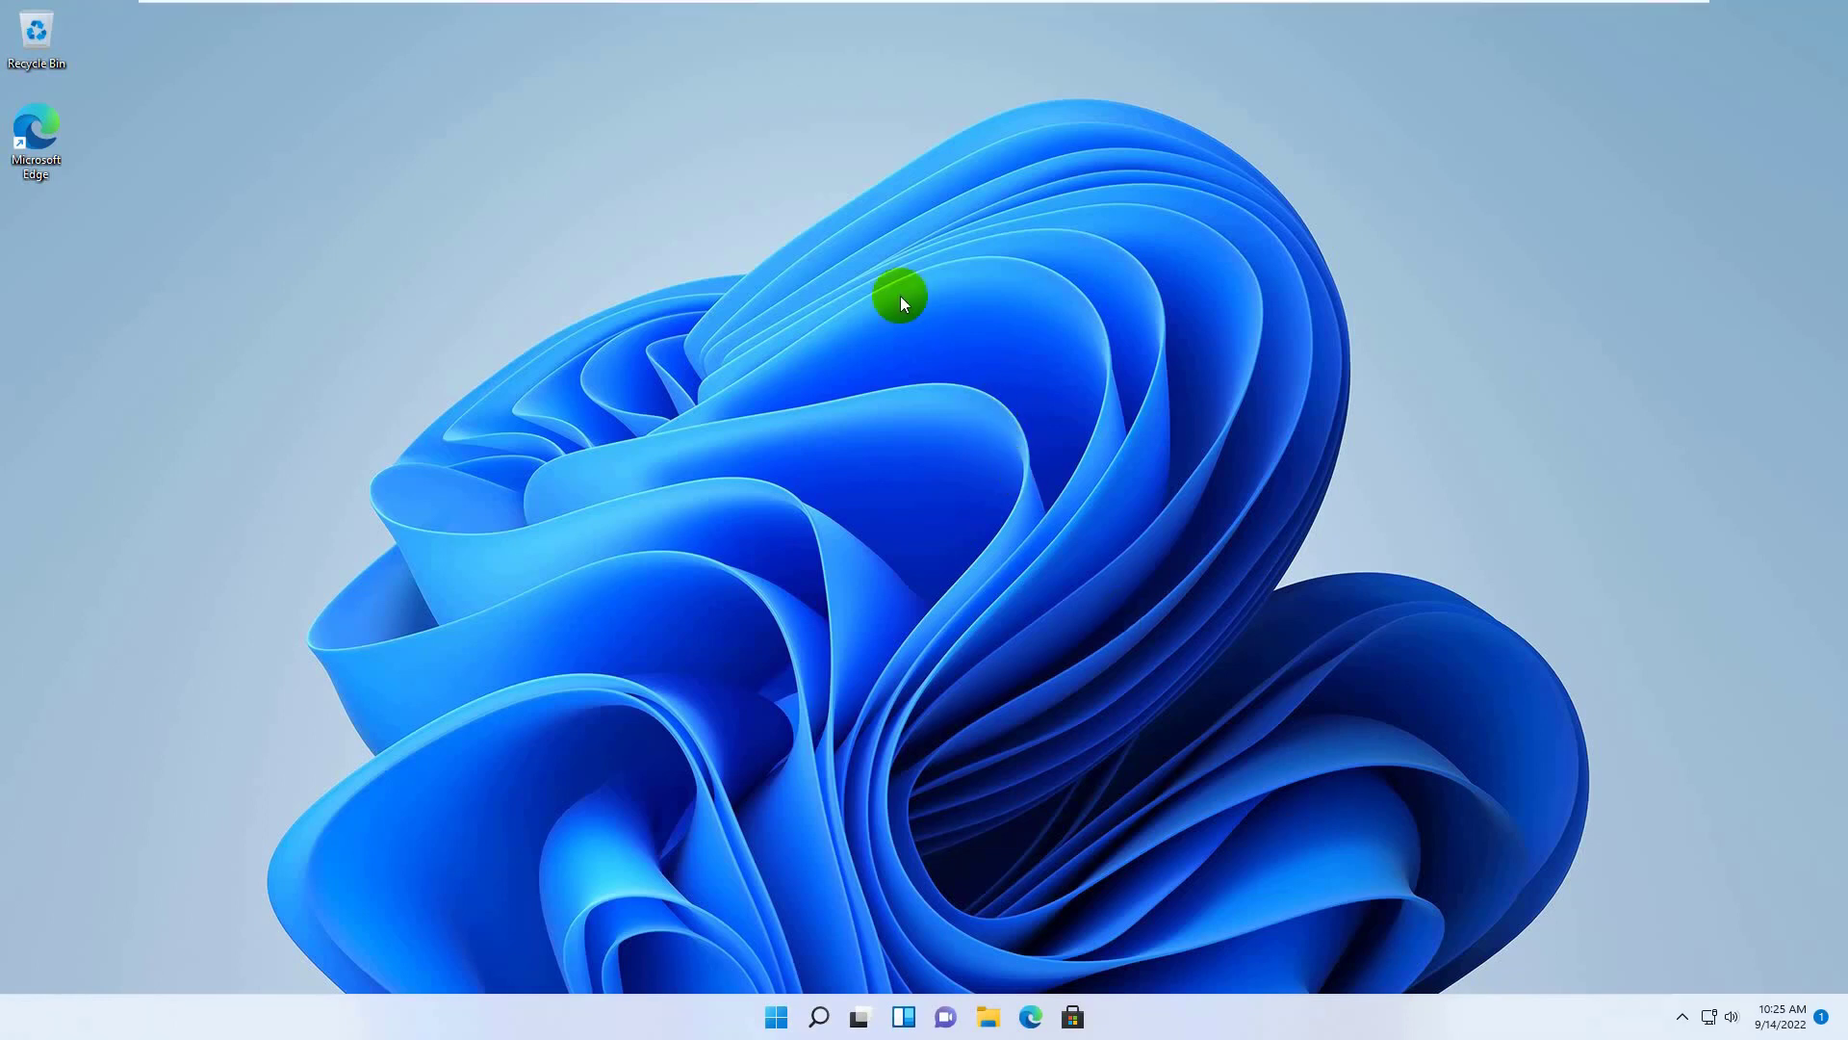
{"action": "mouse_move", "coordinate": [841, 432]}
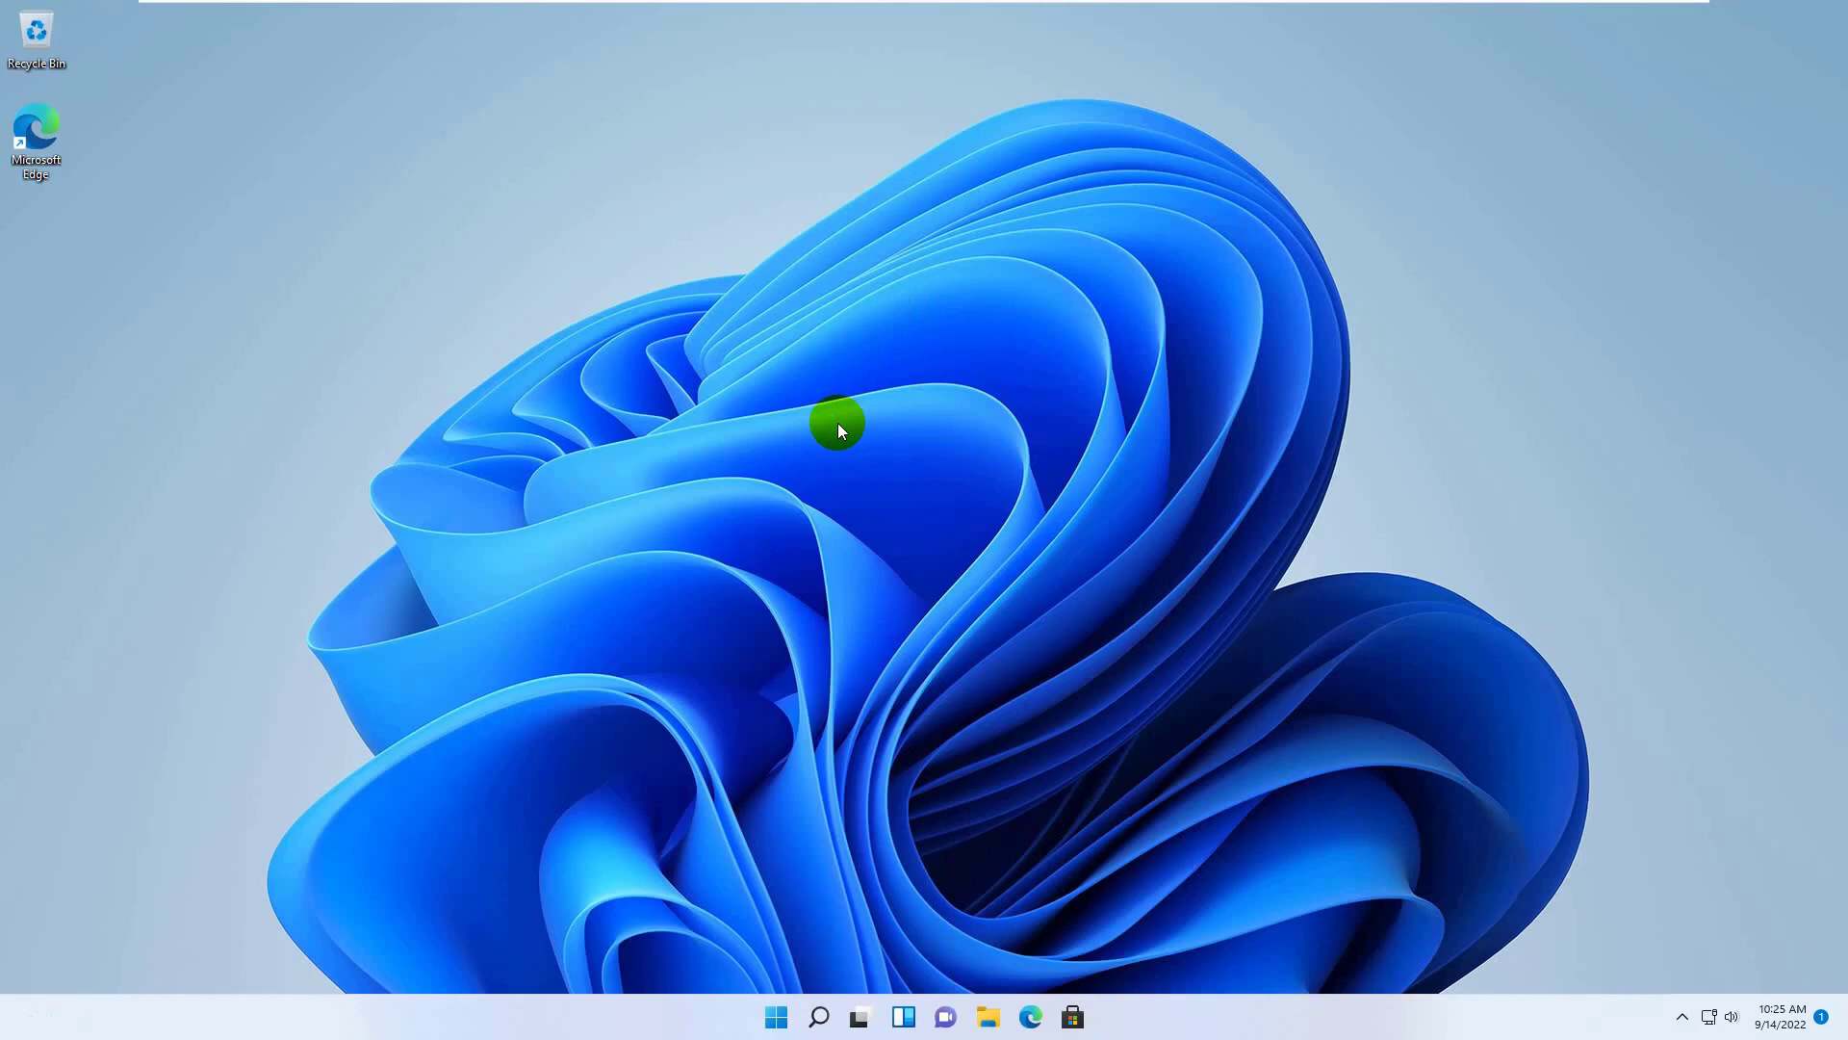
{"action": "mouse_move", "coordinate": [777, 936]}
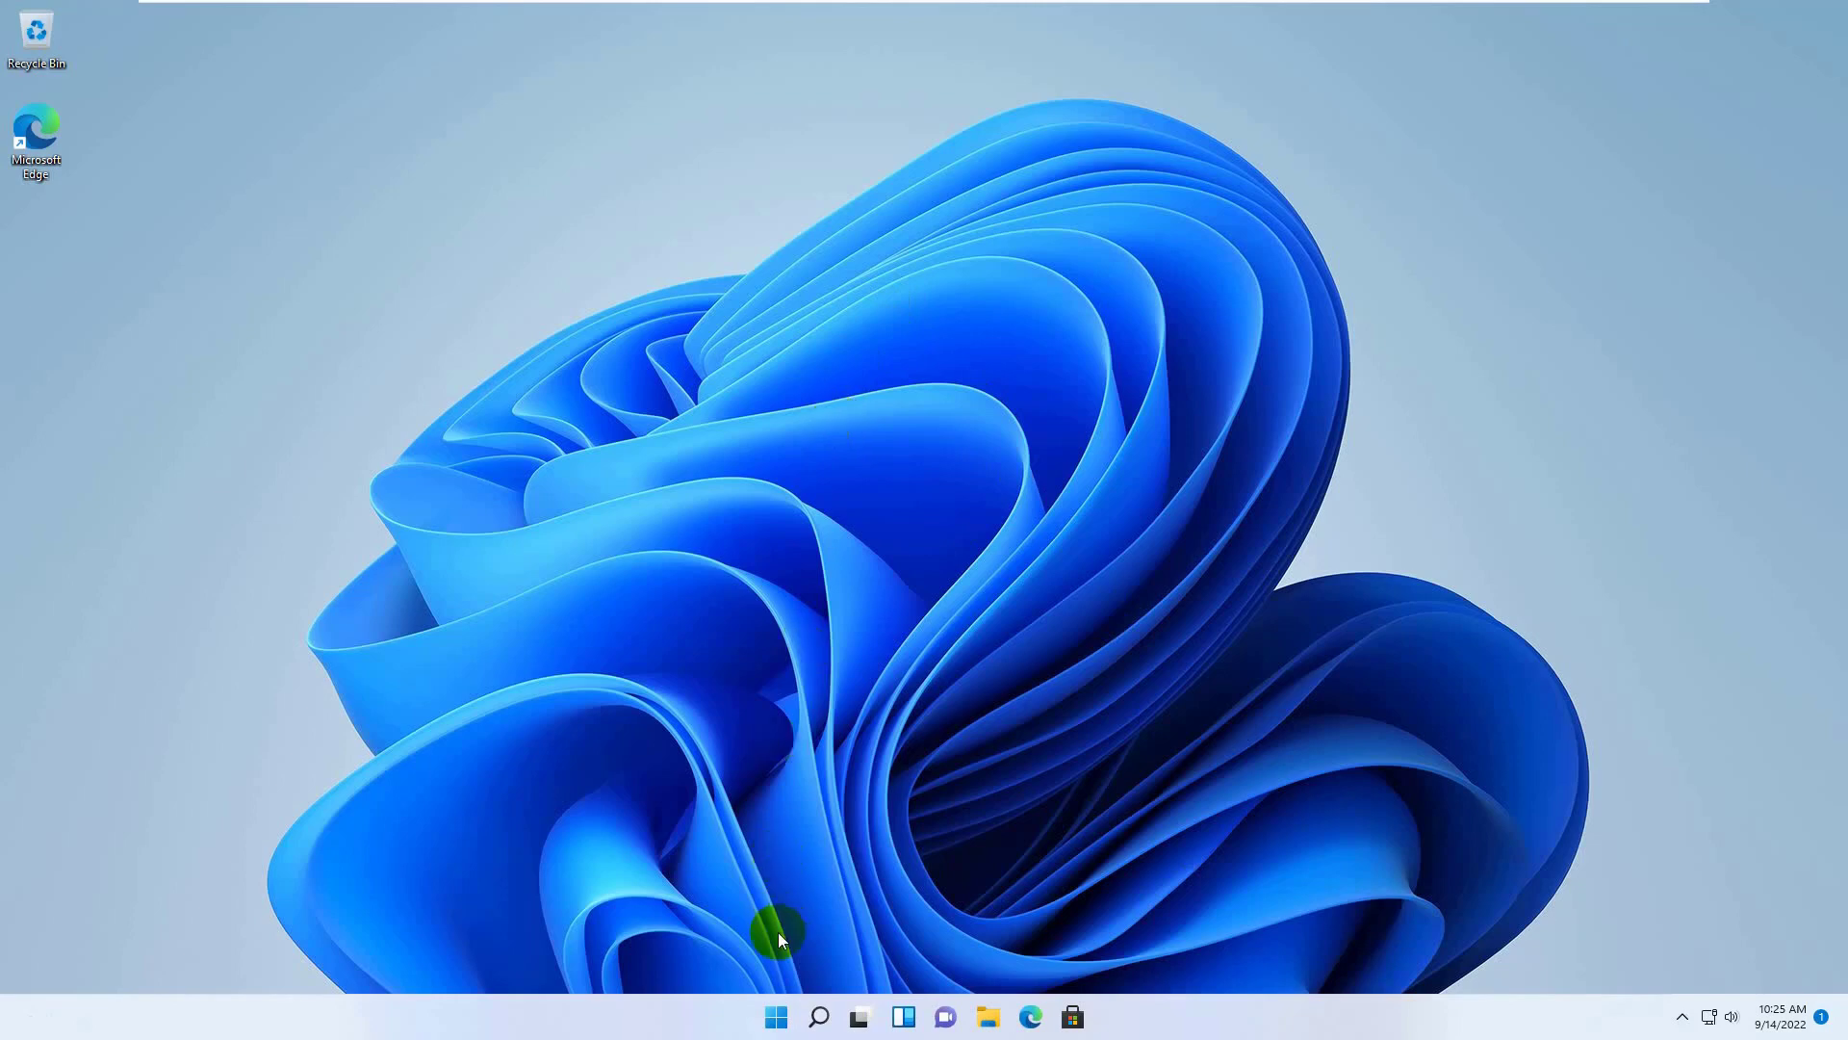
Search the Start menu for 'control' so Control Panel appears as the best match
{"action": "left_click", "coordinate": [776, 1017]}
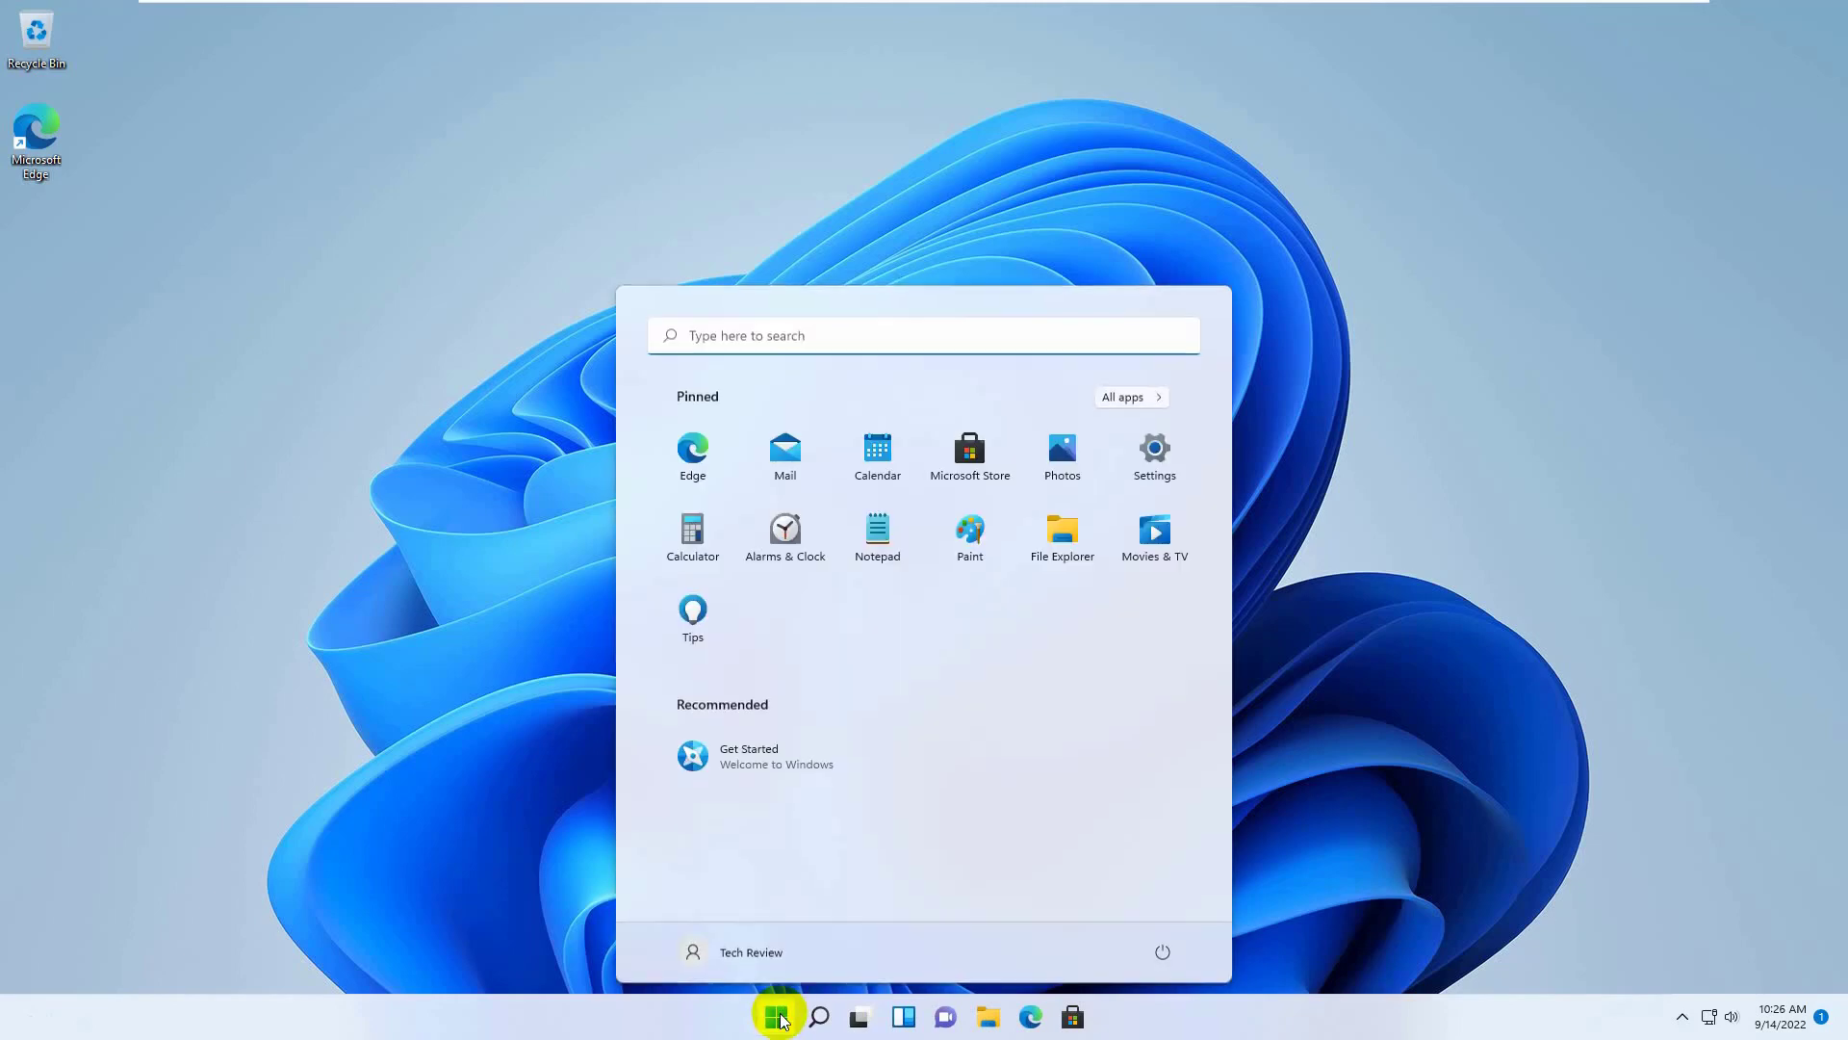
{"action": "type", "text": "ontrol"}
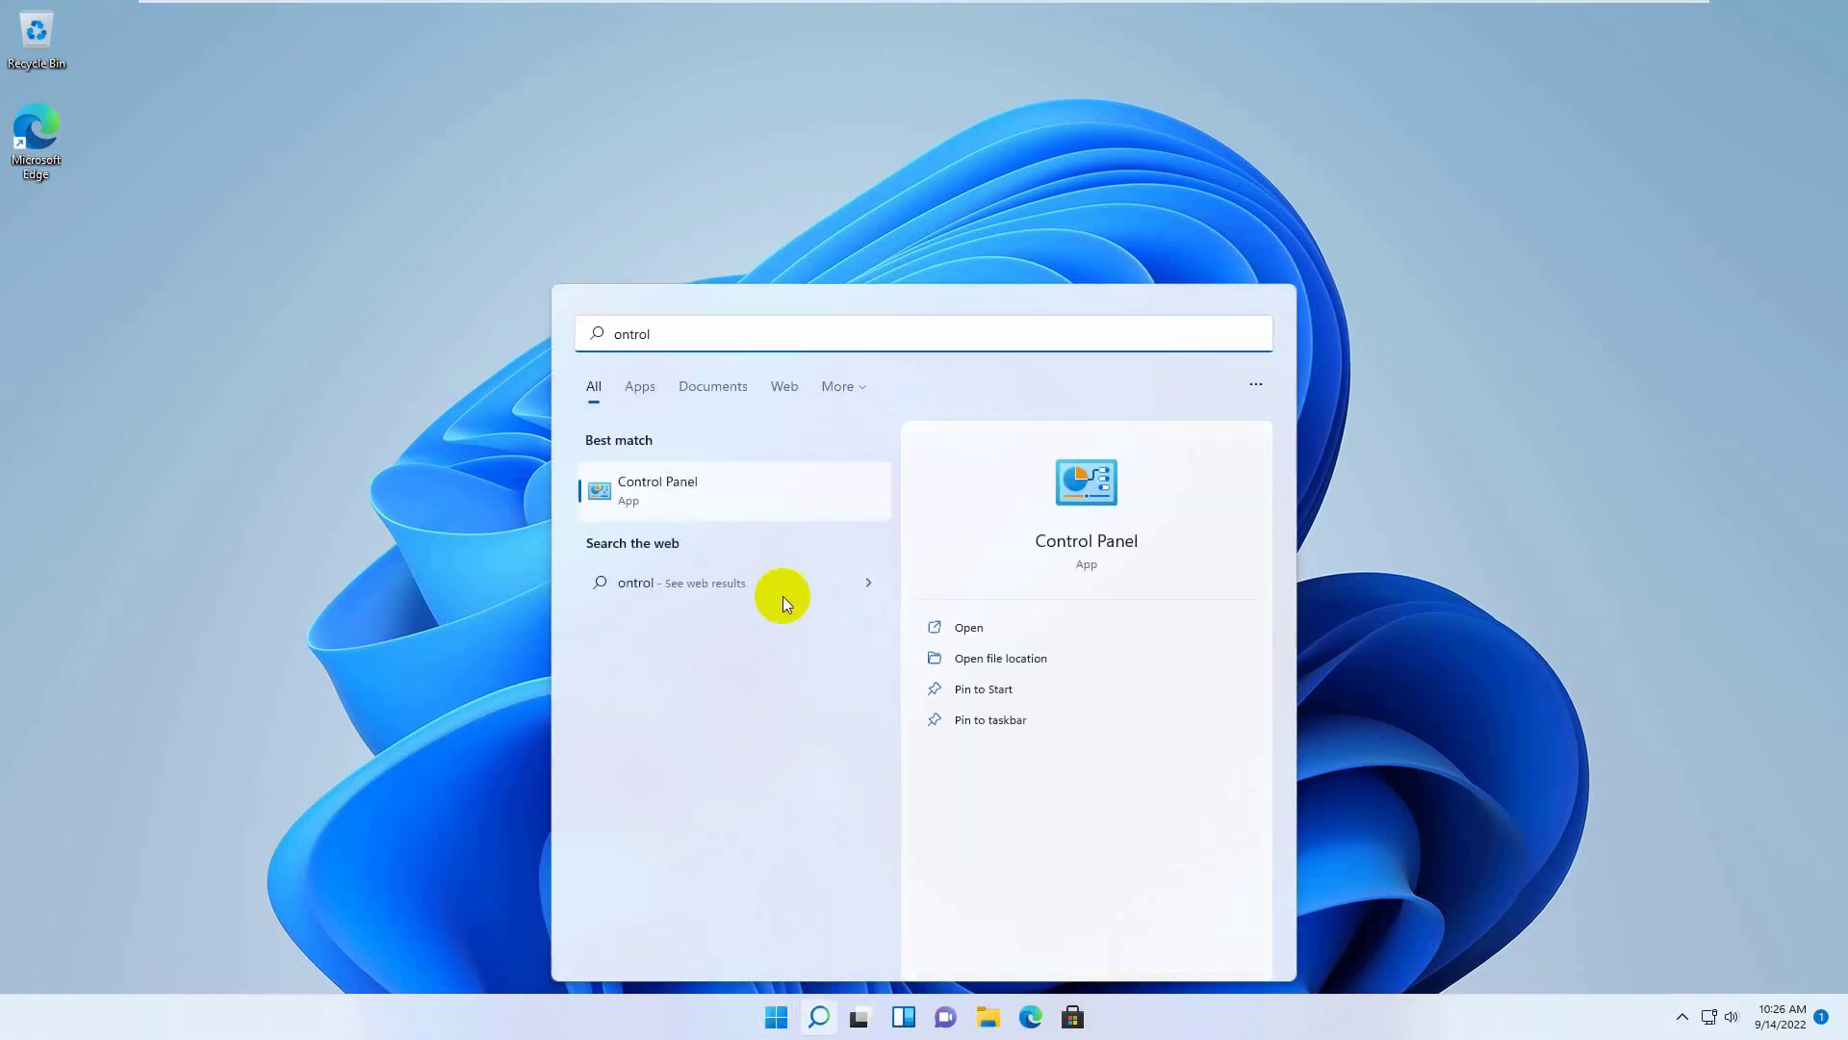
{"action": "mouse_move", "coordinate": [677, 493]}
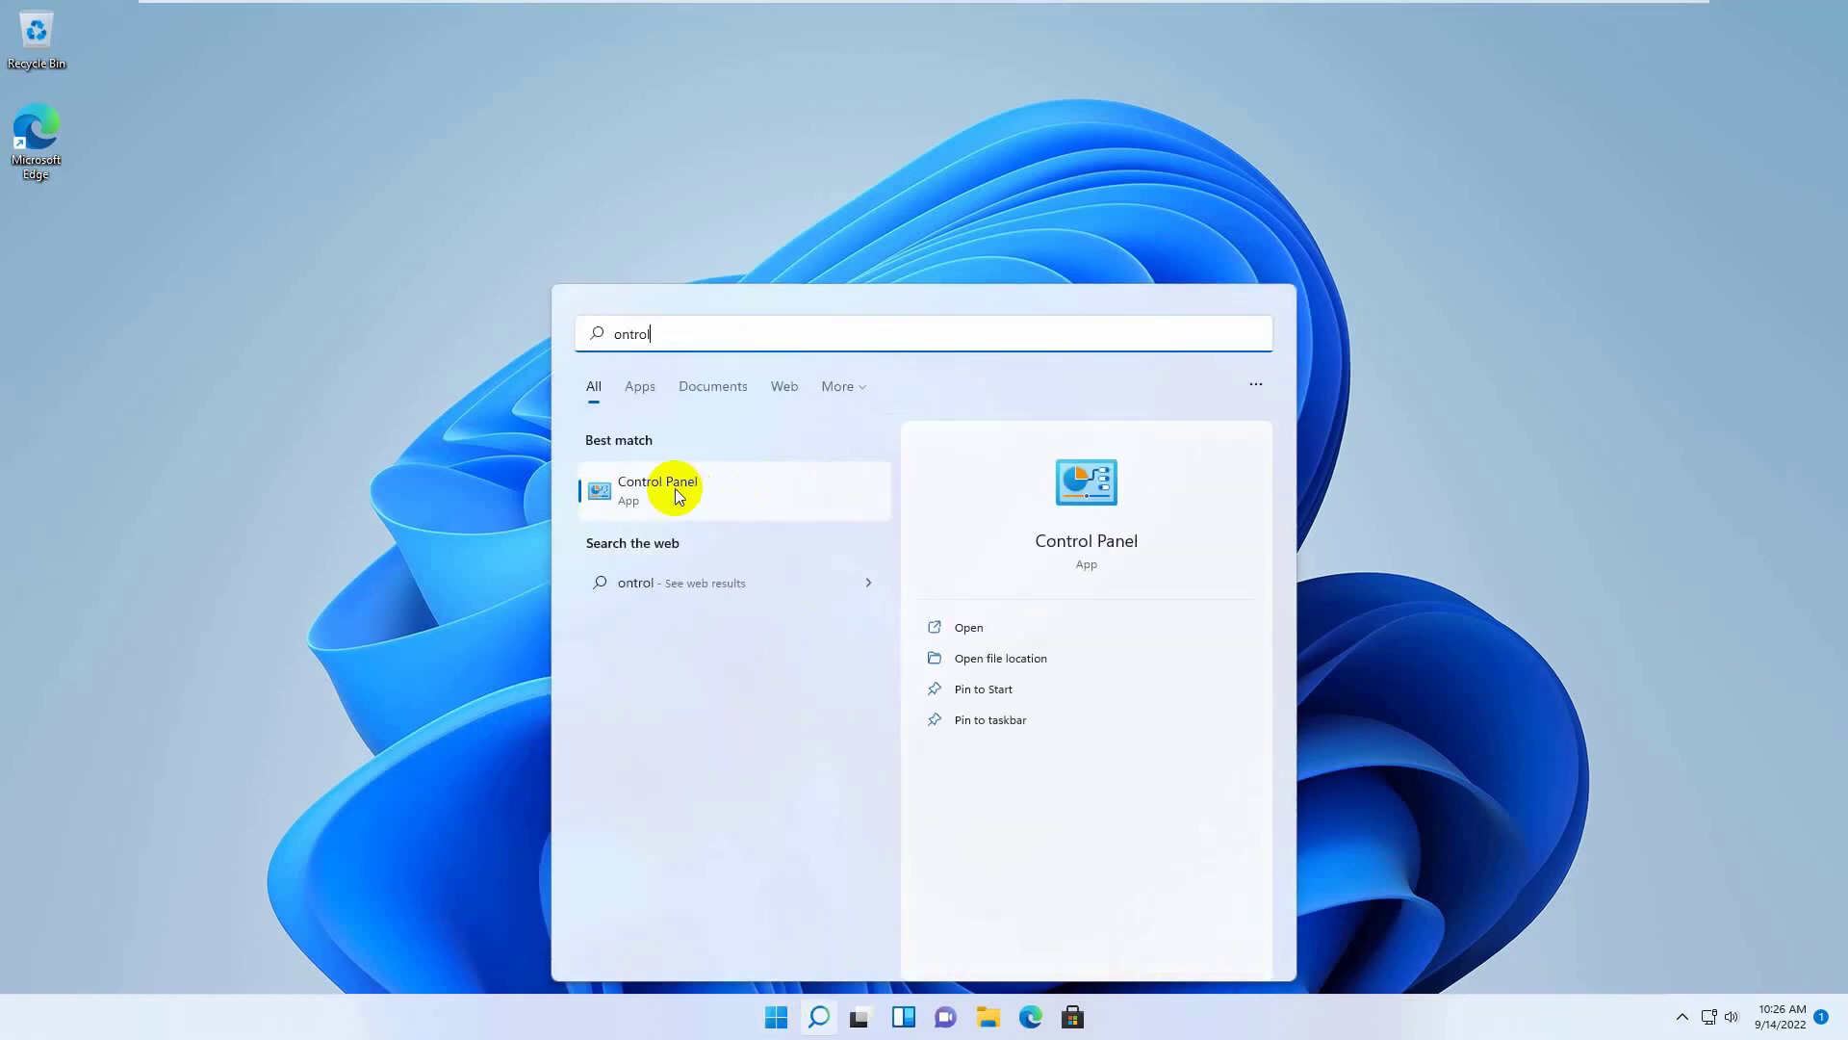
Uninstall the Visual C++ 2015-2019 Redistributable (x64) from Control Panel's installed programs
{"action": "left_click", "coordinate": [659, 491]}
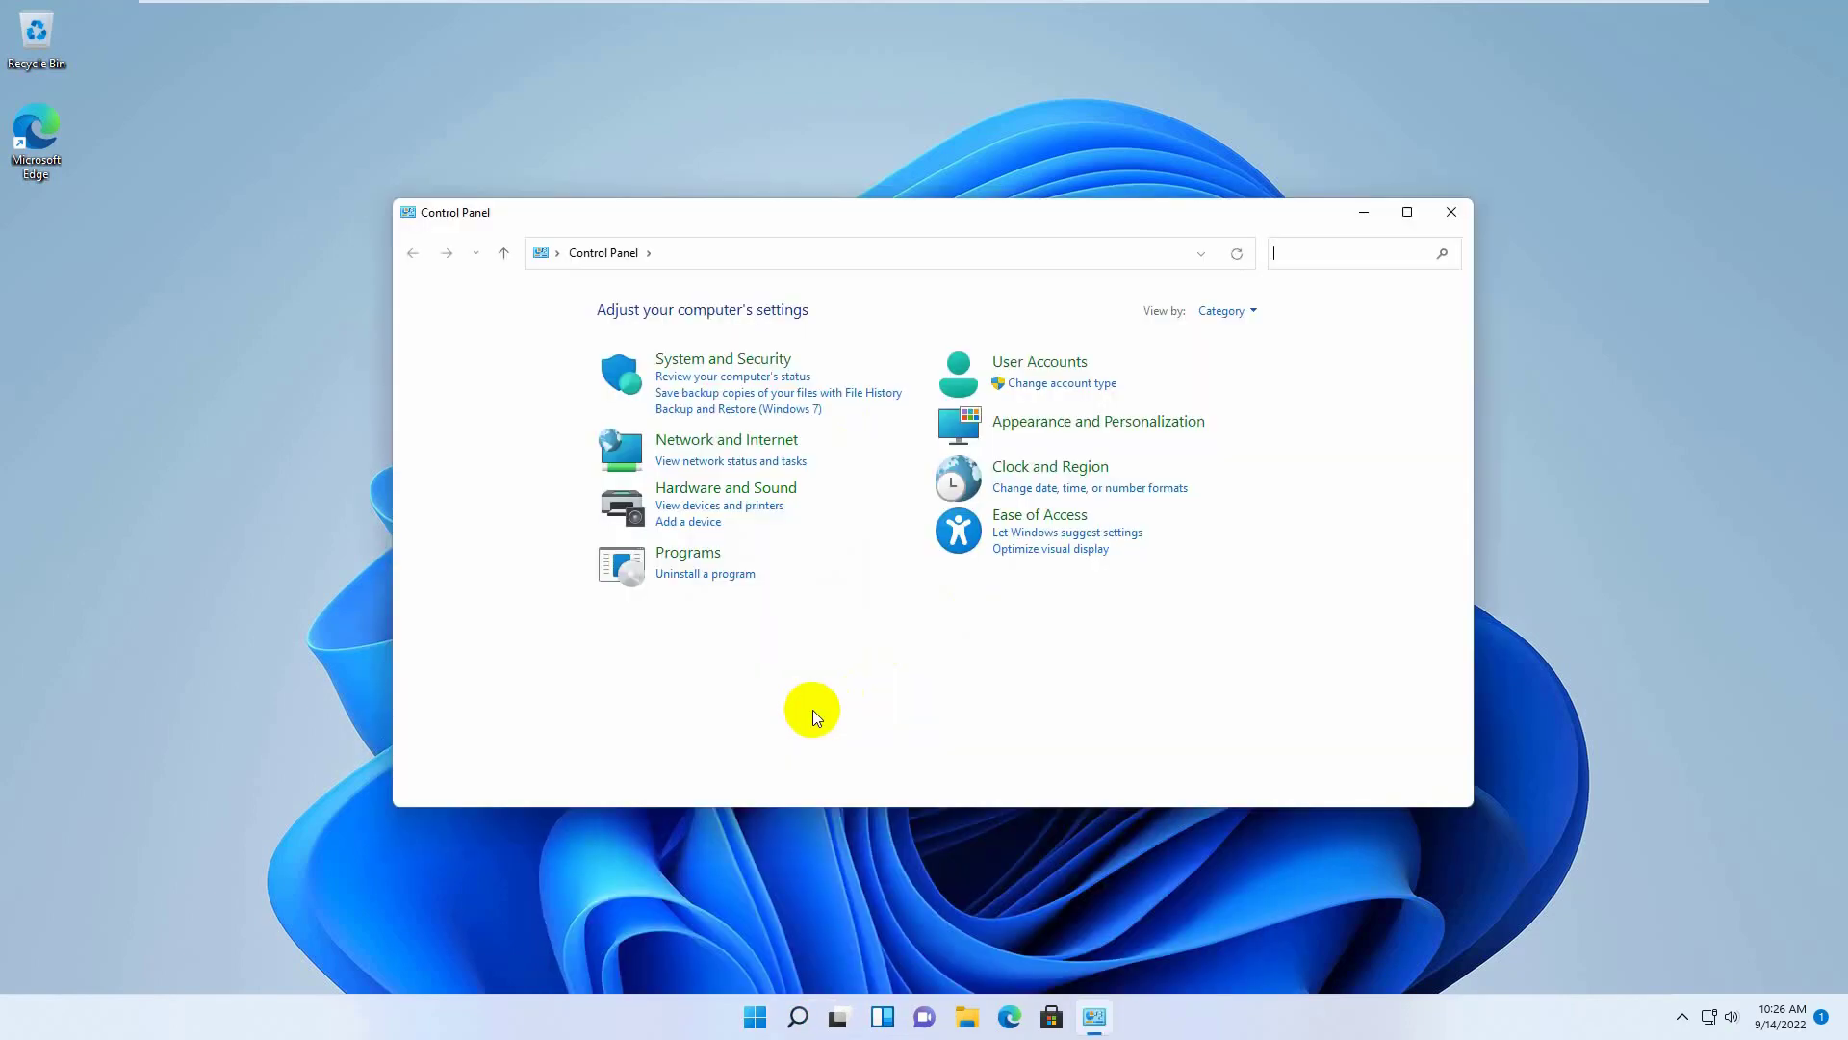
{"action": "mouse_move", "coordinate": [724, 577]}
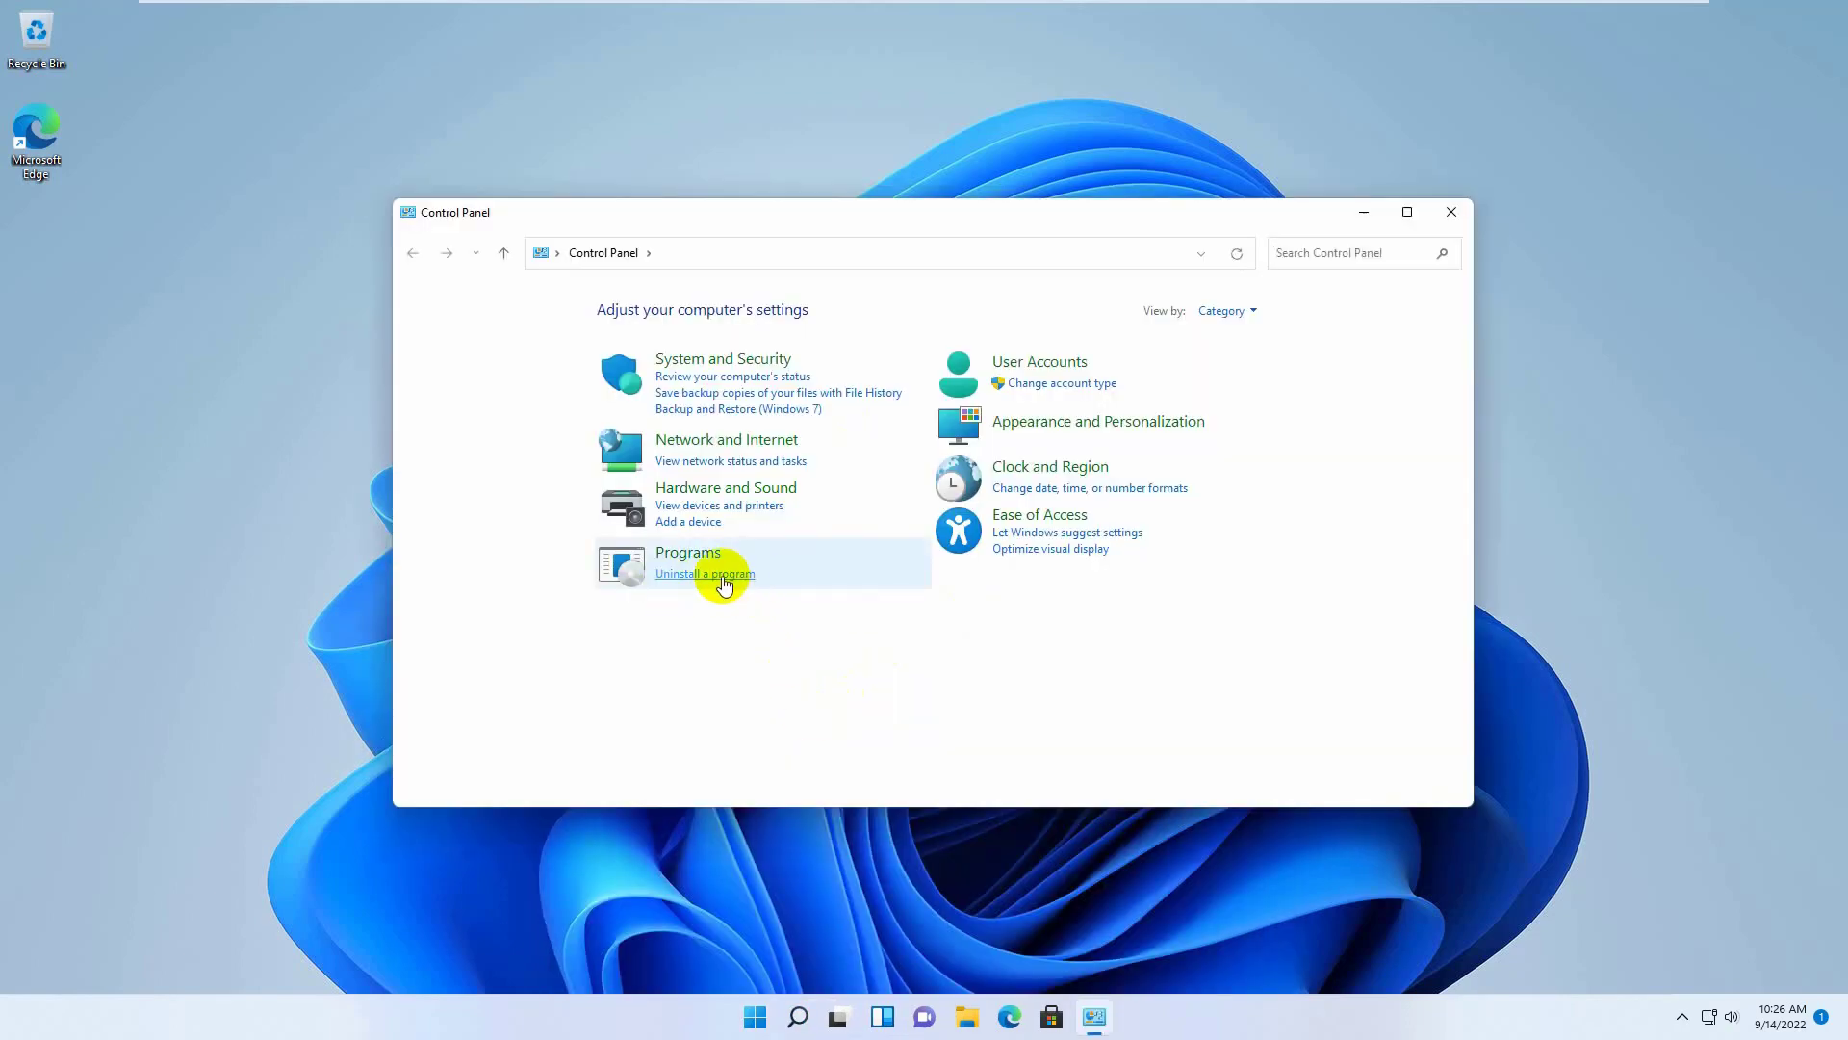
{"action": "left_click", "coordinate": [705, 574]}
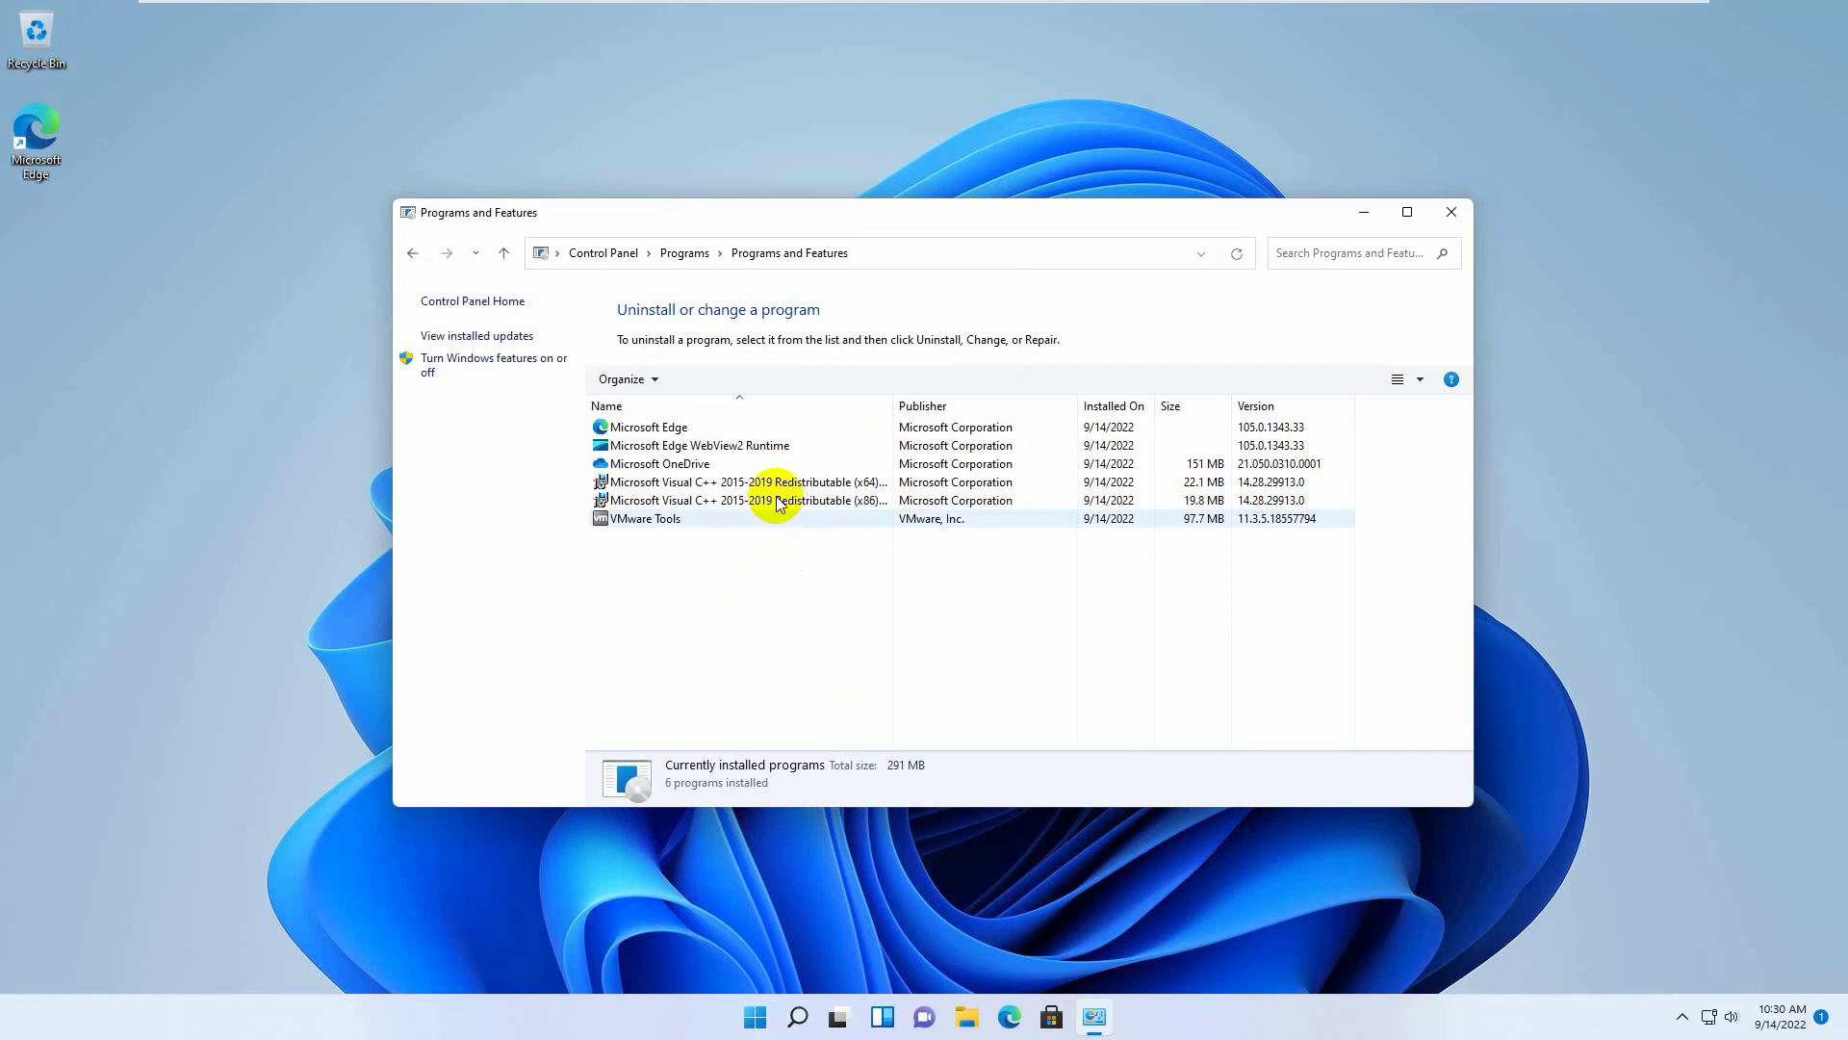
{"action": "left_click", "coordinate": [753, 481]}
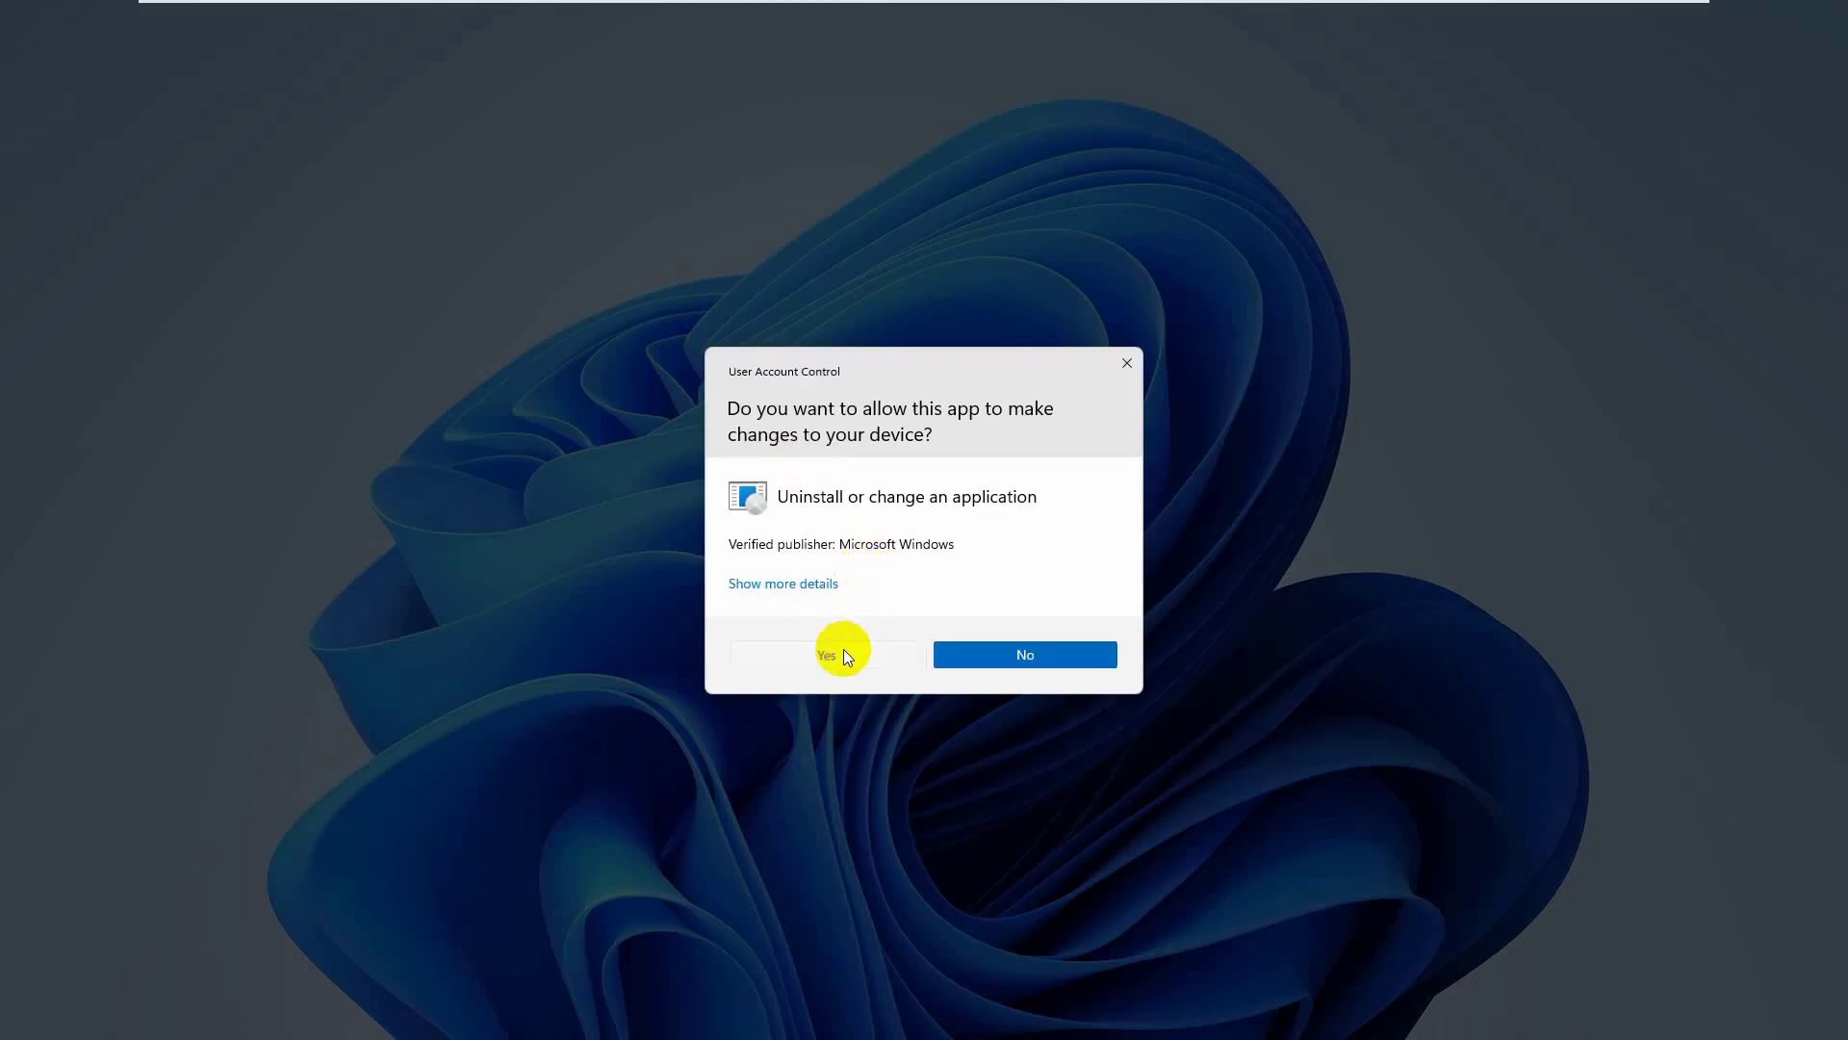
{"action": "left_click", "coordinate": [826, 655]}
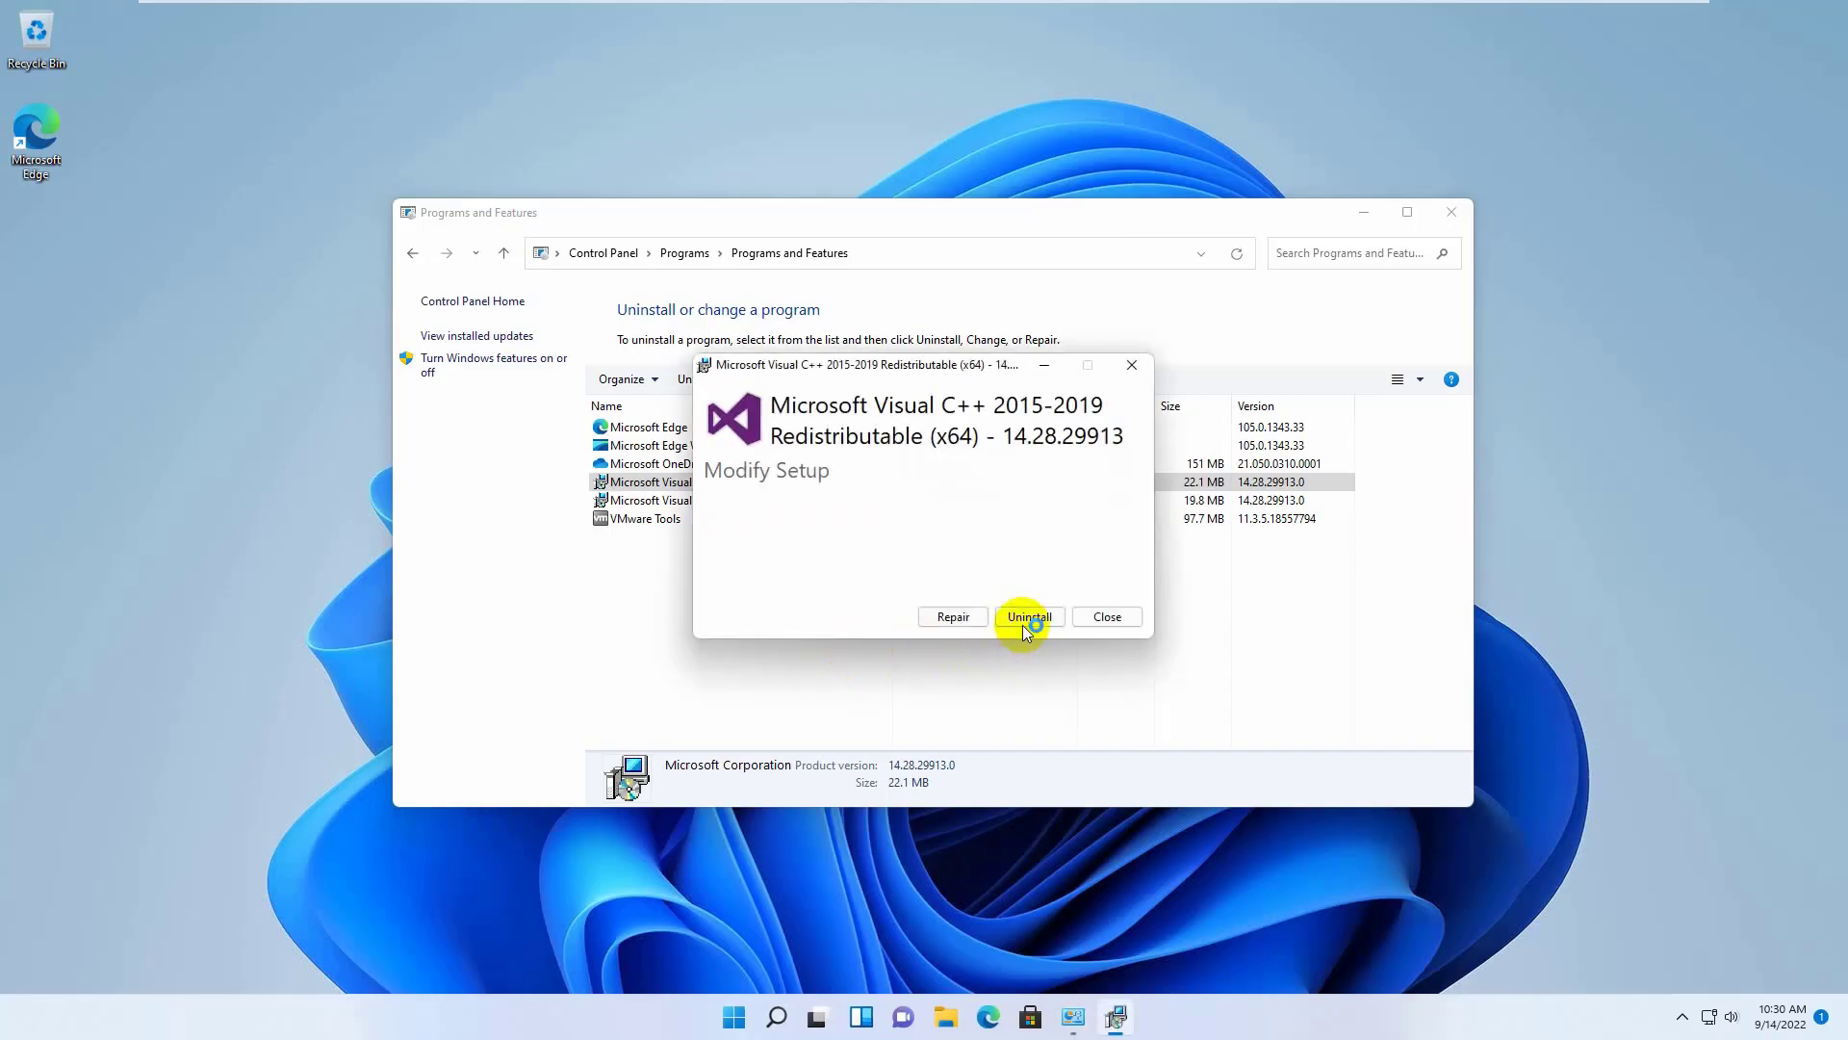
{"action": "left_click", "coordinate": [1028, 616]}
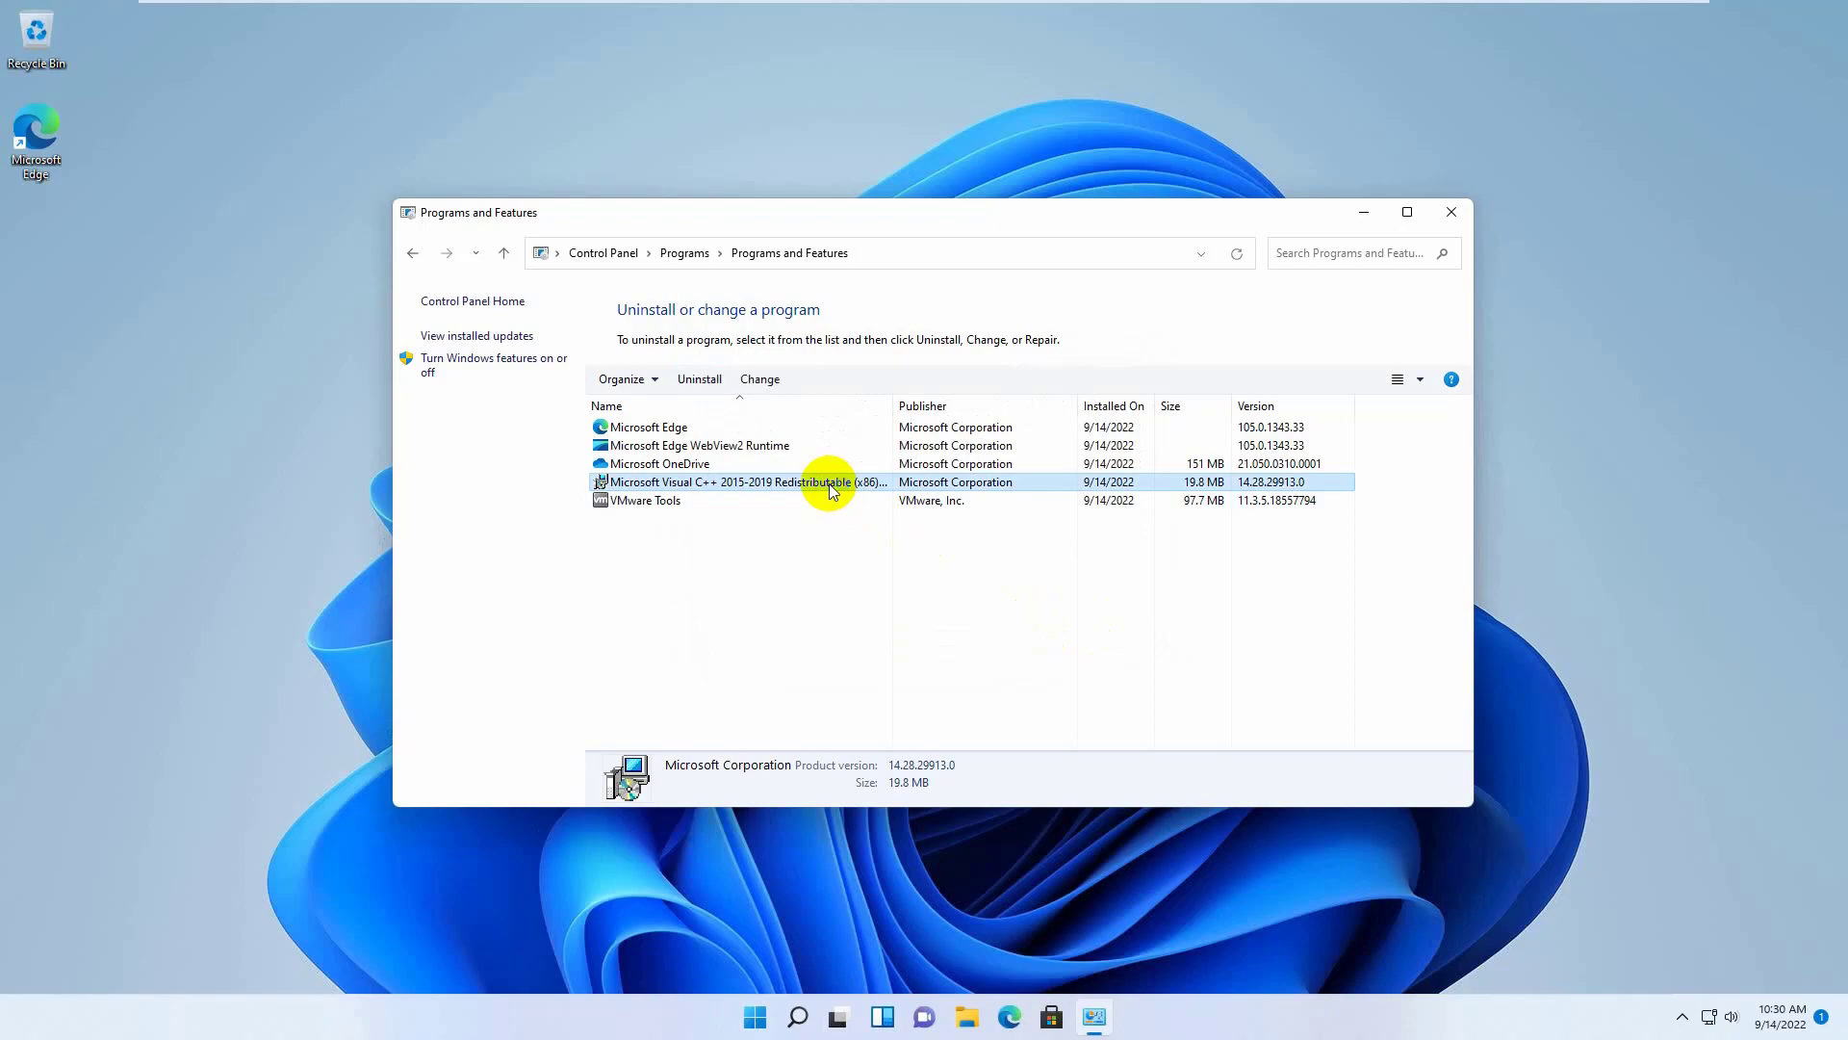
Uninstall the Visual C++ 2015-2019 Redistributable (x86) as well, approving the UAC prompt
{"action": "left_click", "coordinate": [701, 379]}
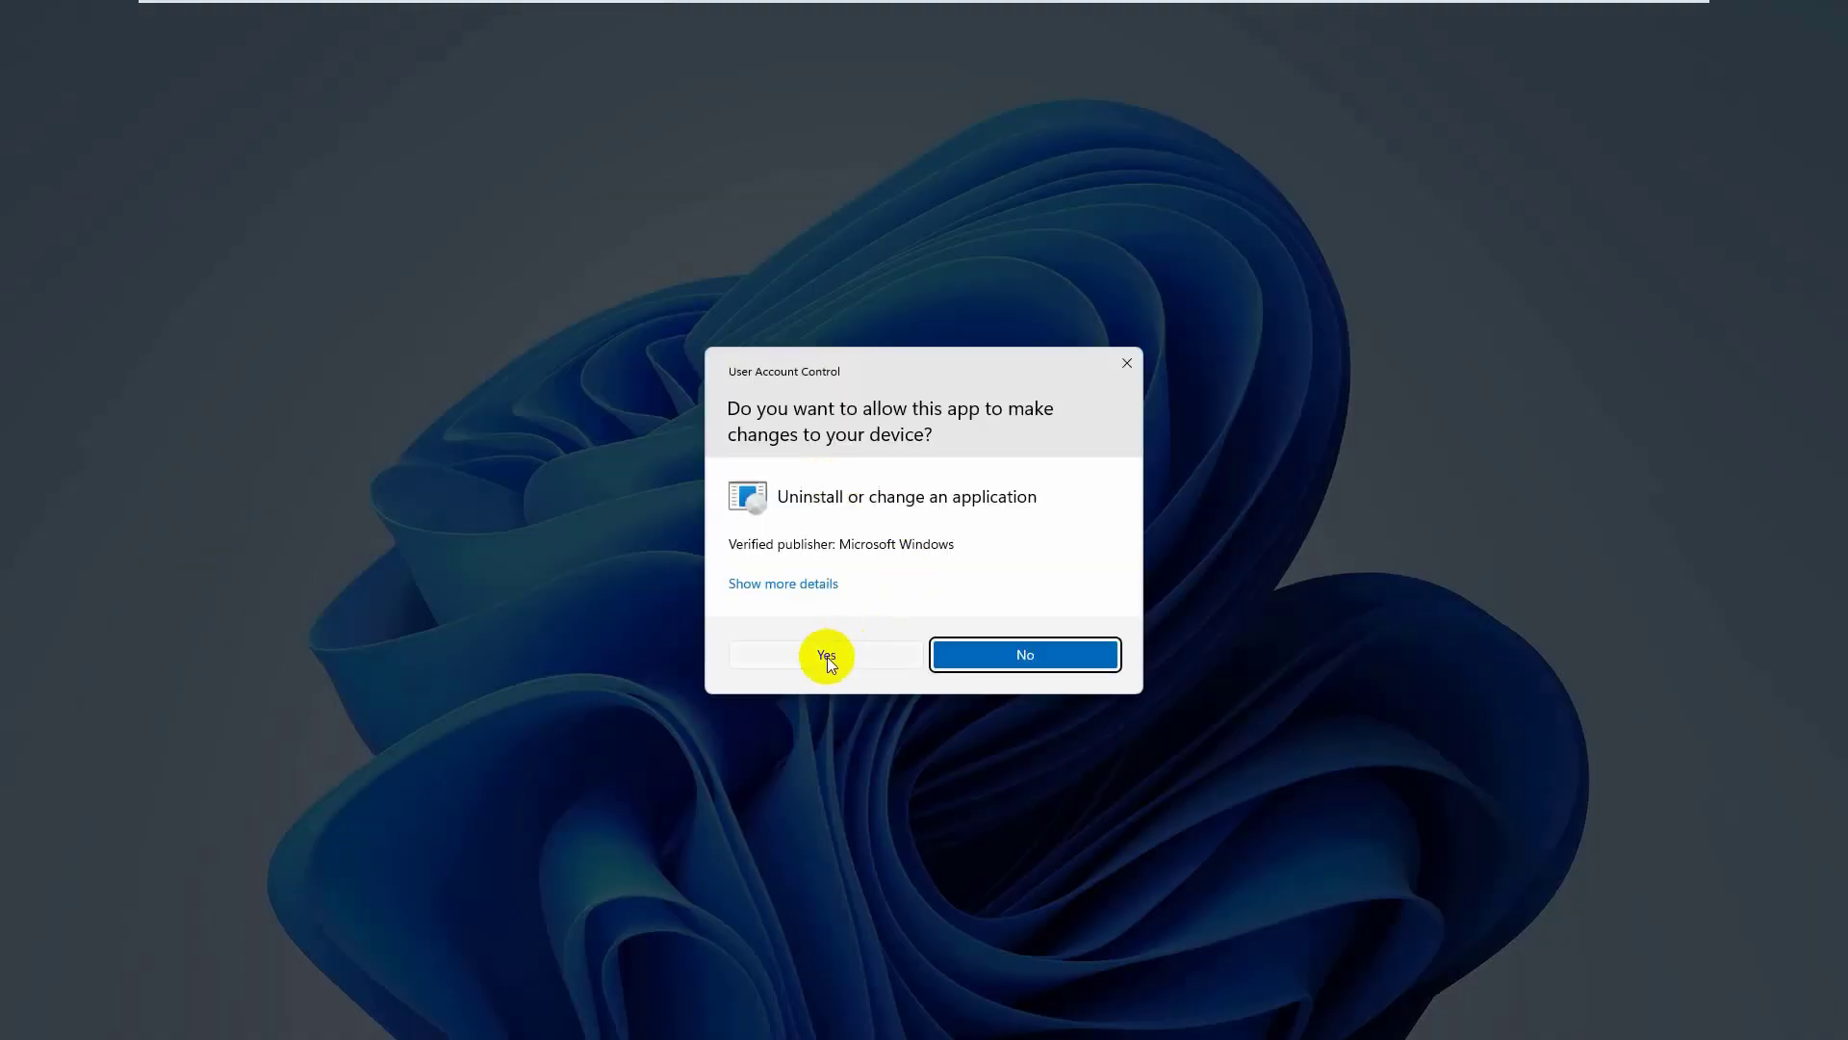
{"action": "left_click", "coordinate": [828, 655]}
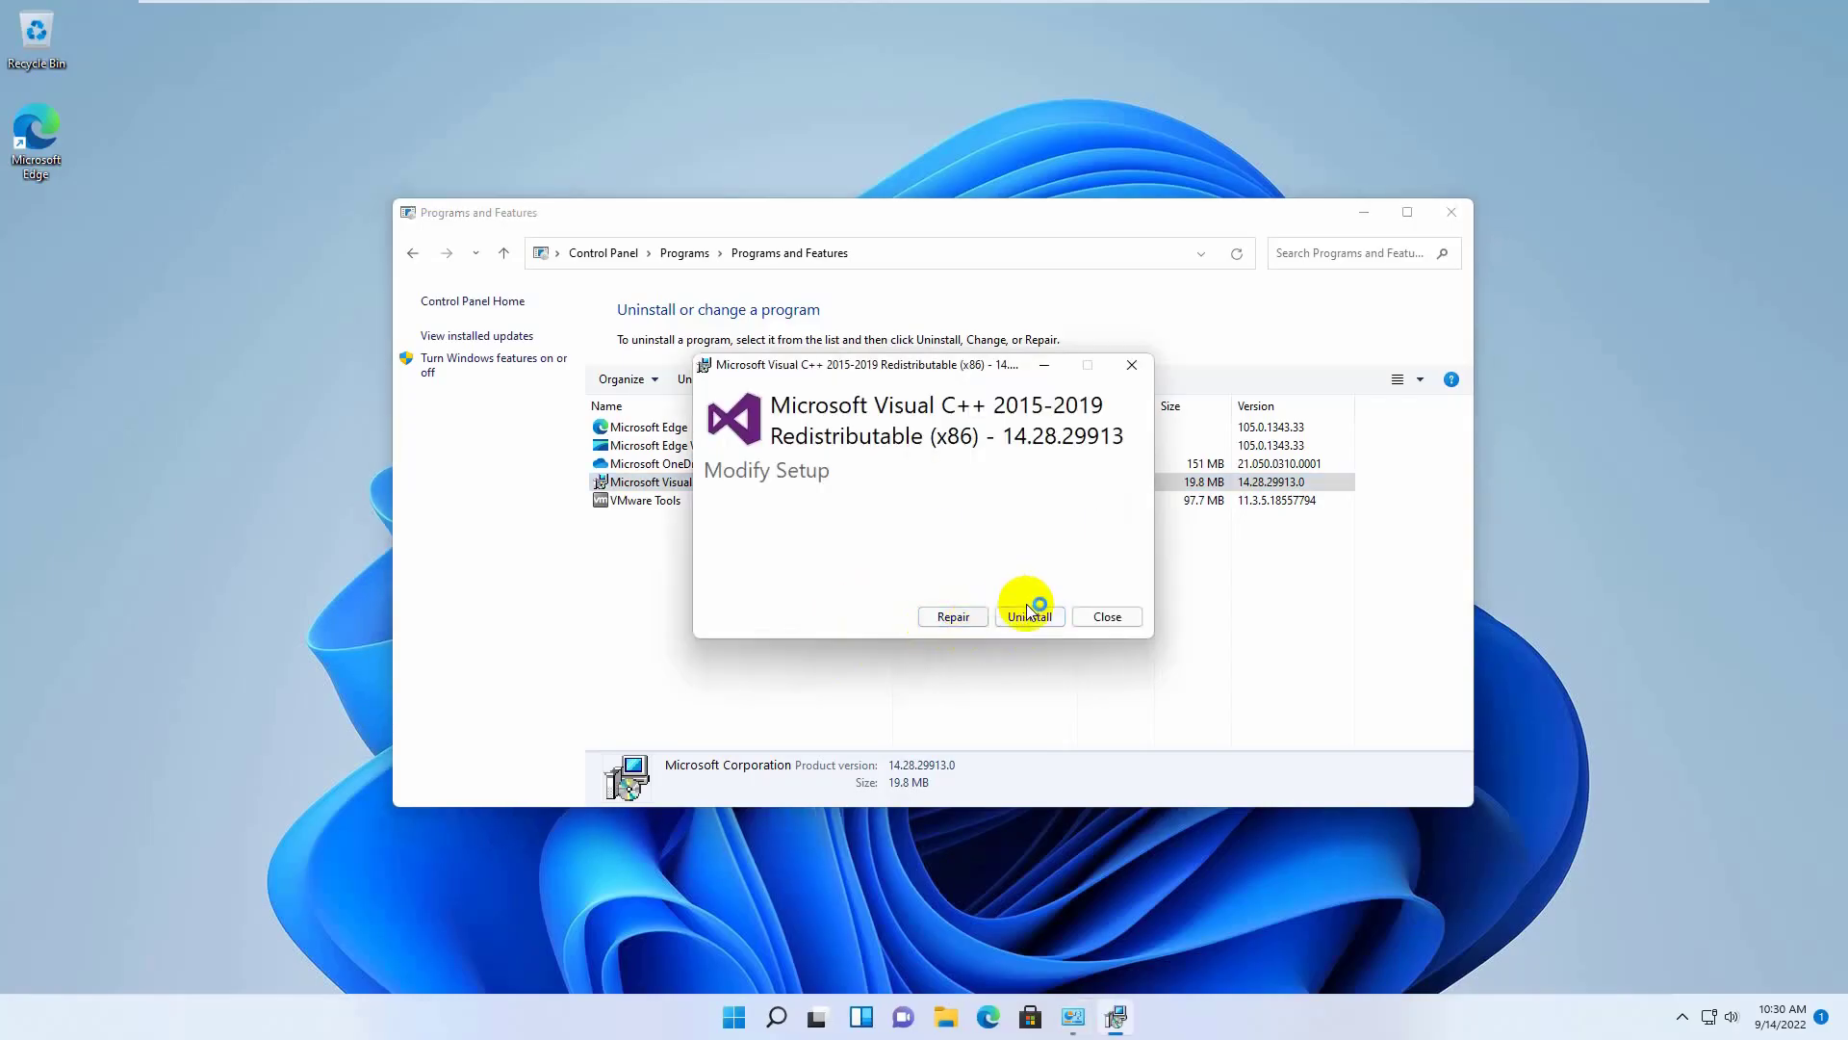
{"action": "left_click", "coordinate": [1030, 616]}
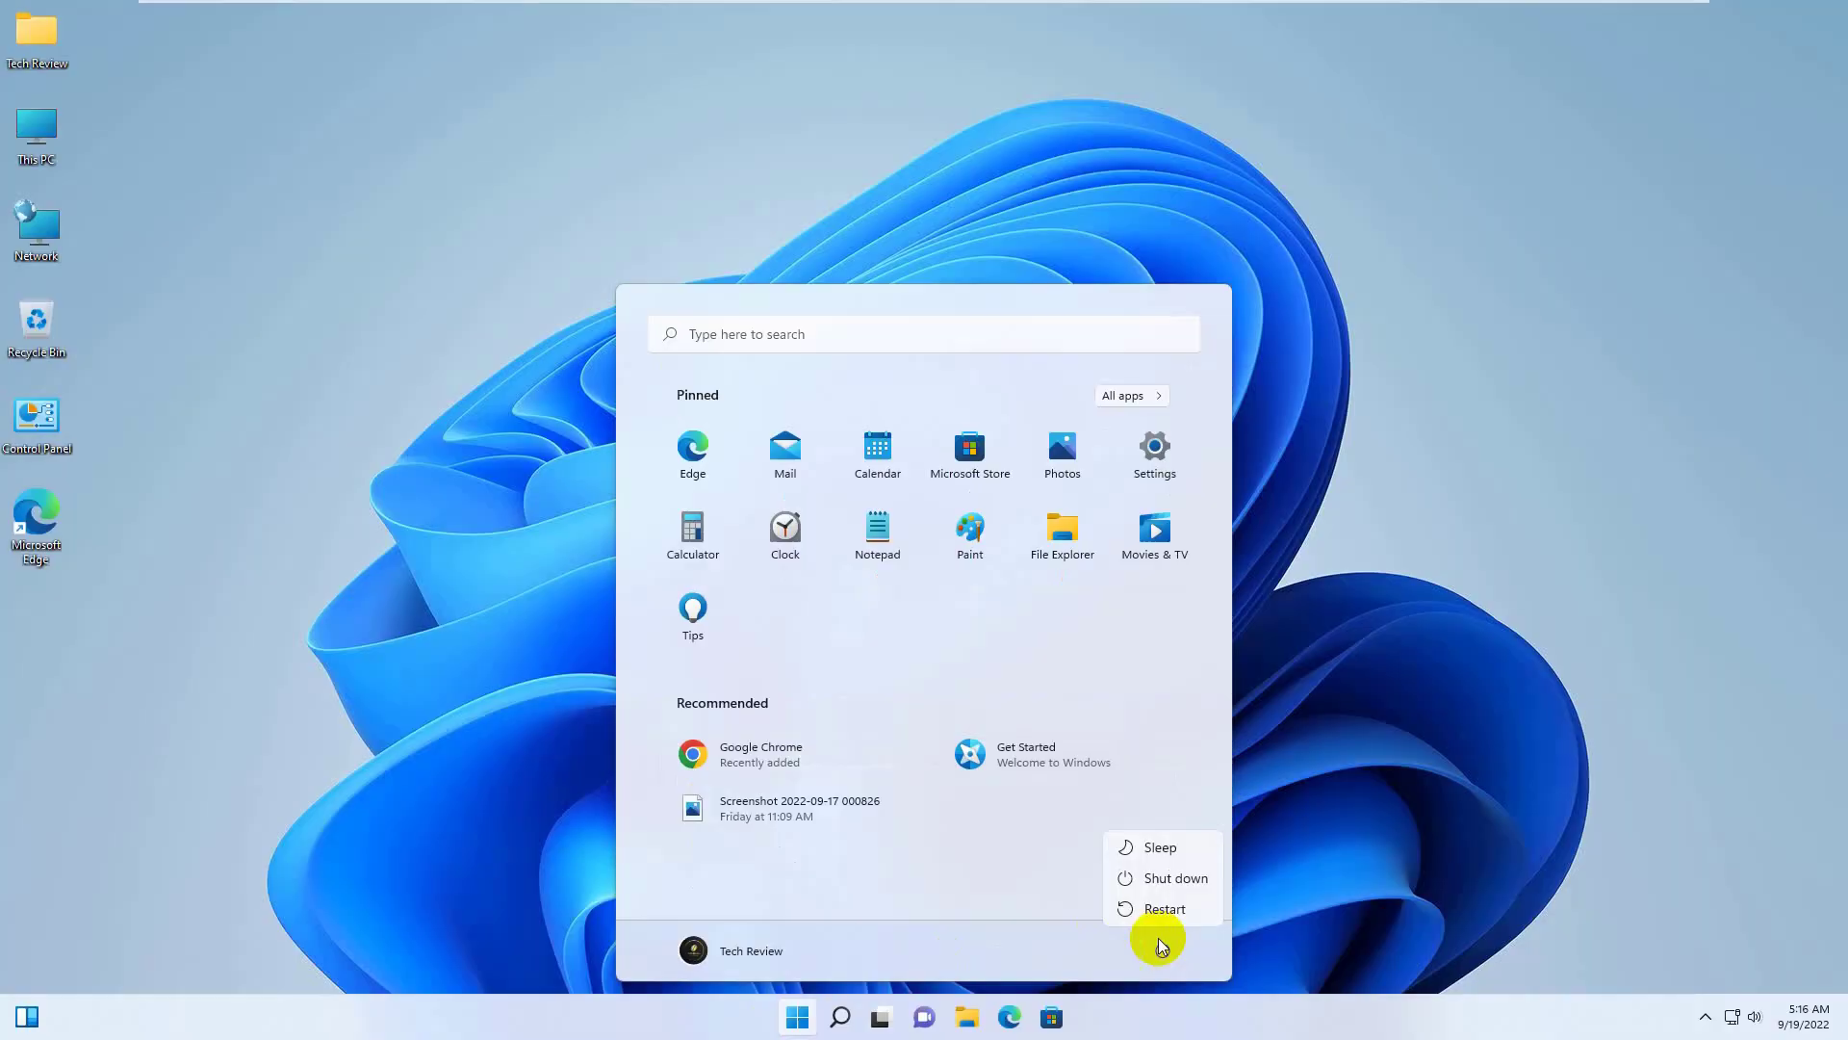
Restart the computer from the Start menu's power options
{"action": "left_click", "coordinate": [1165, 908]}
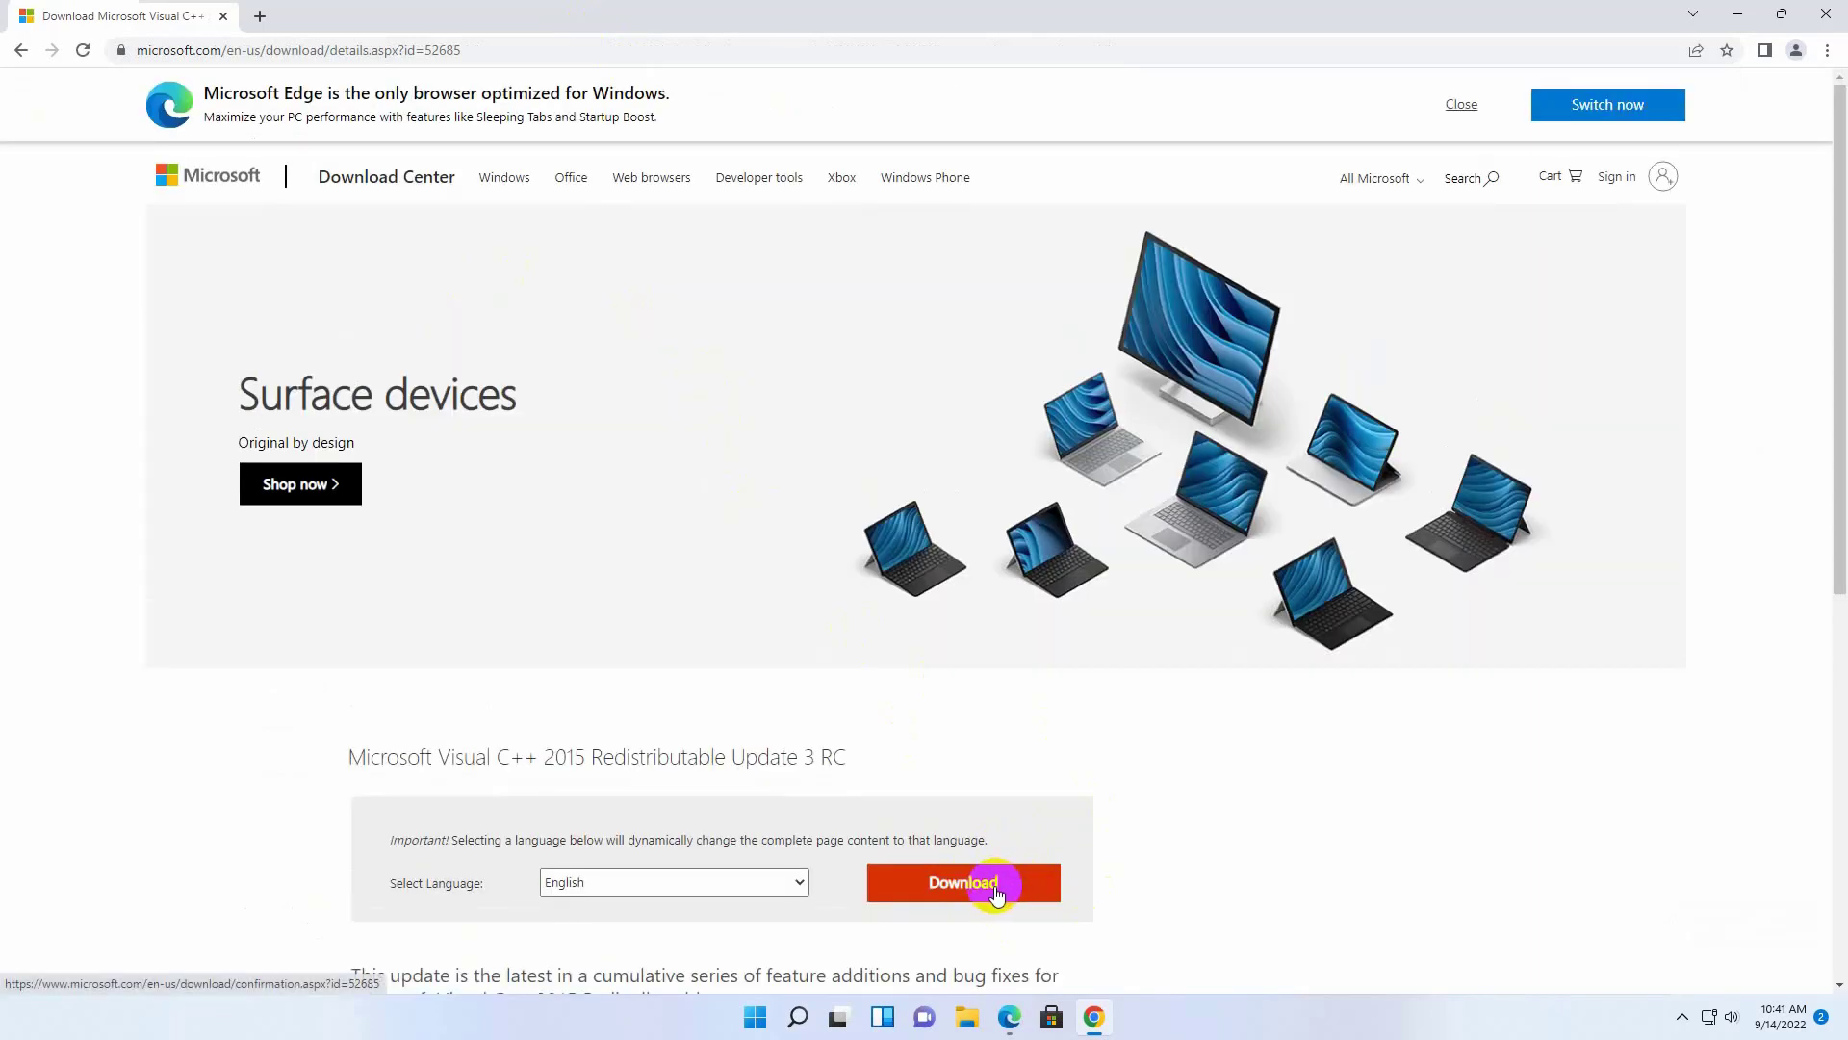
Download both vc_redist.x64.exe and vc_redist.x86.exe, allowing multiple downloads in Chrome
{"action": "left_click", "coordinate": [963, 882]}
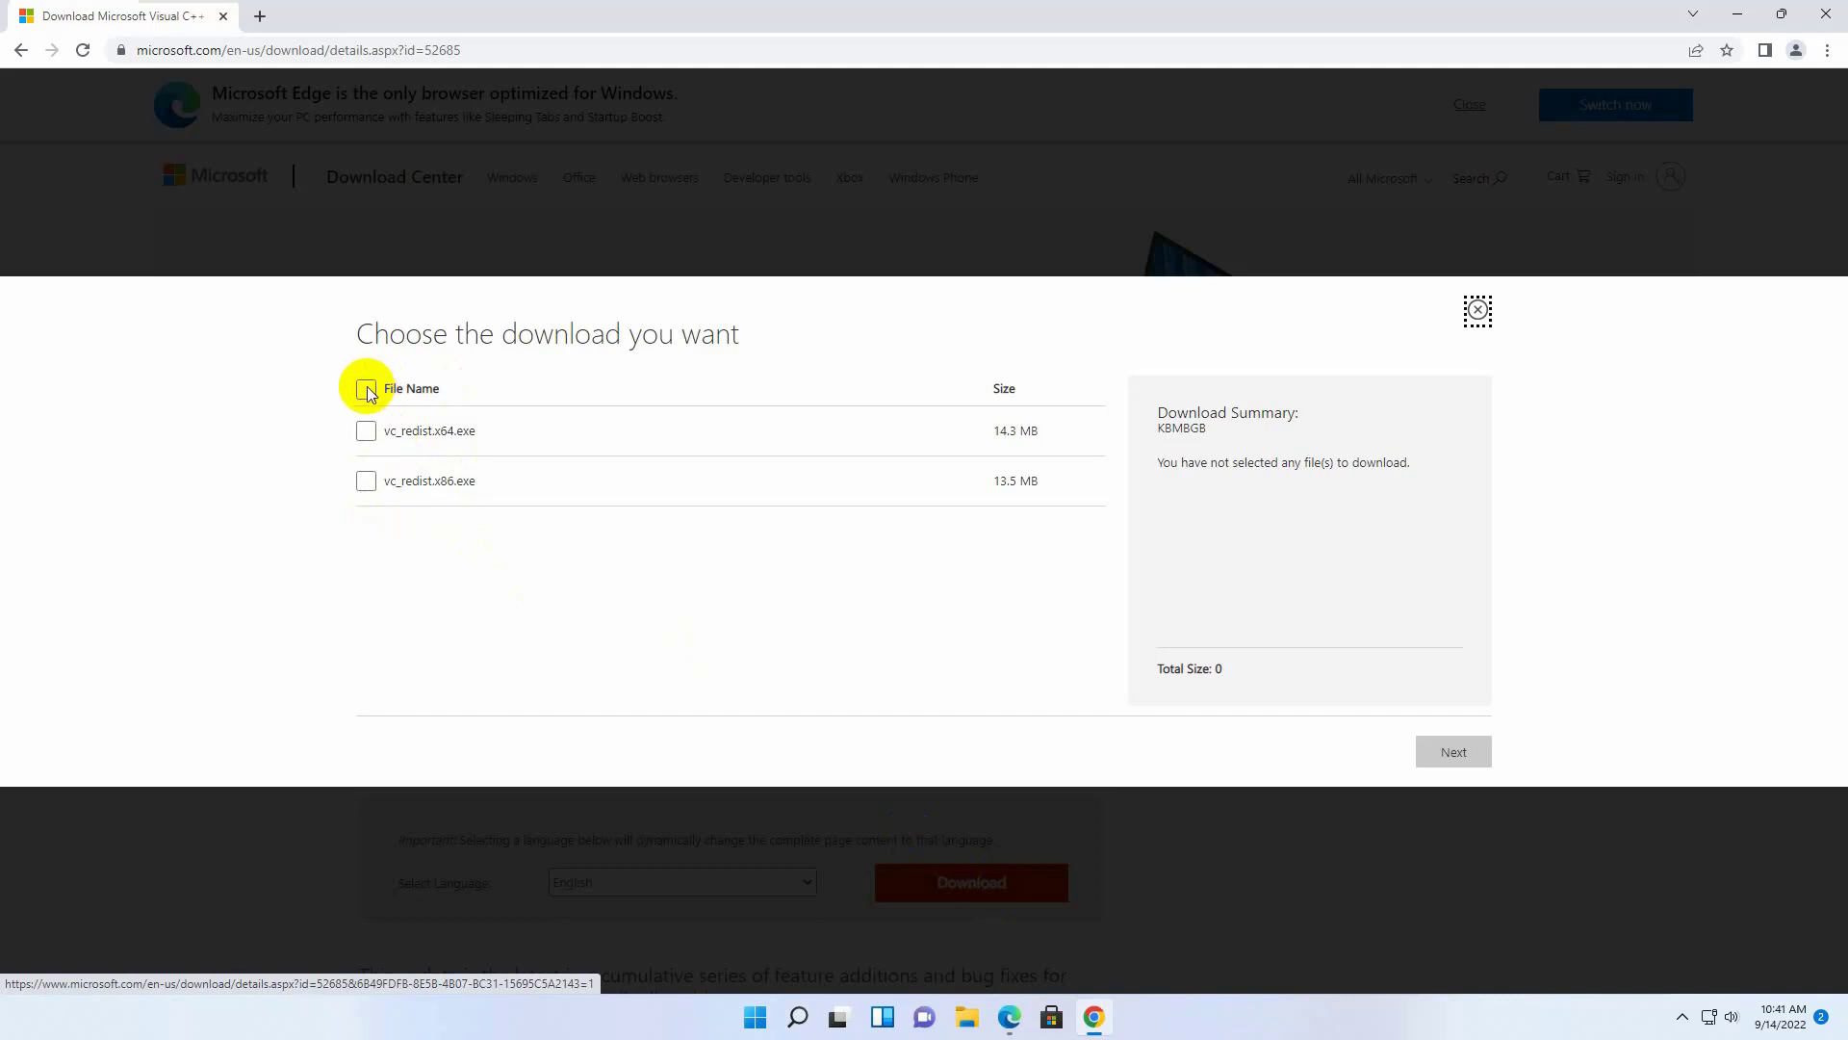
{"action": "left_click", "coordinate": [1452, 755]}
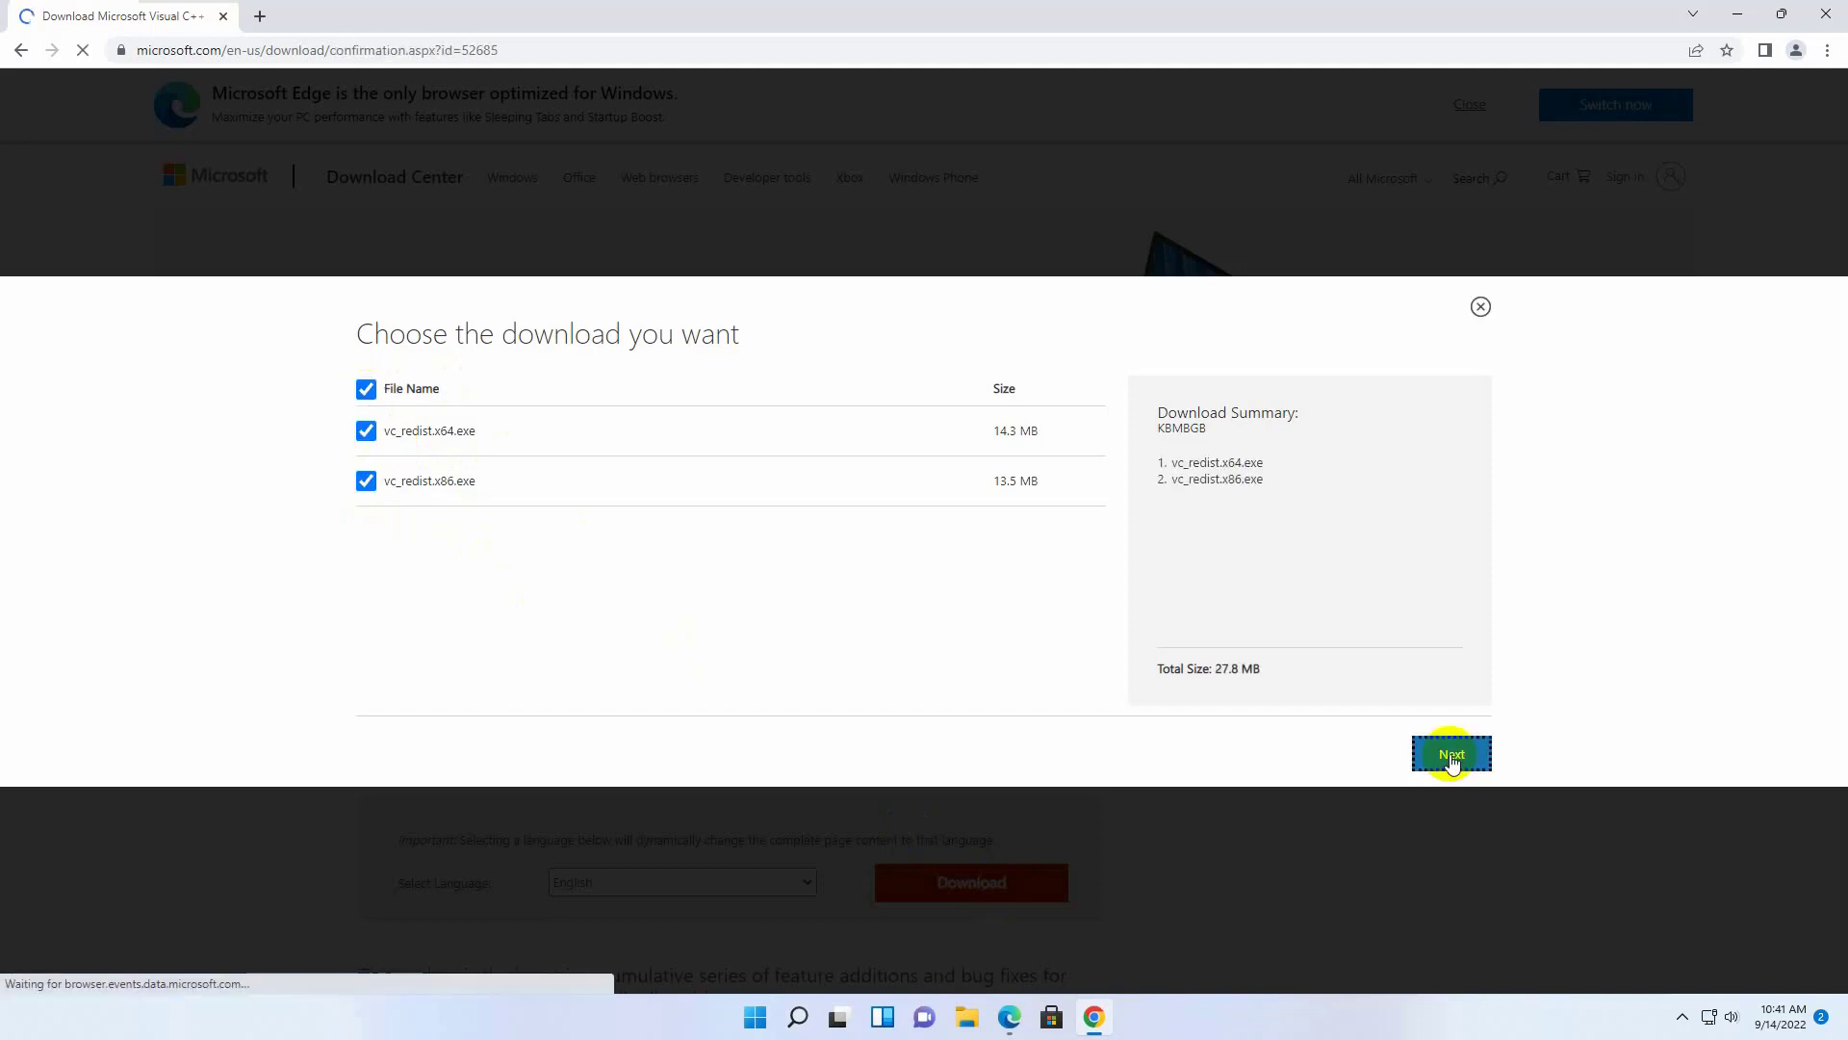
{"action": "left_click", "coordinate": [1452, 754]}
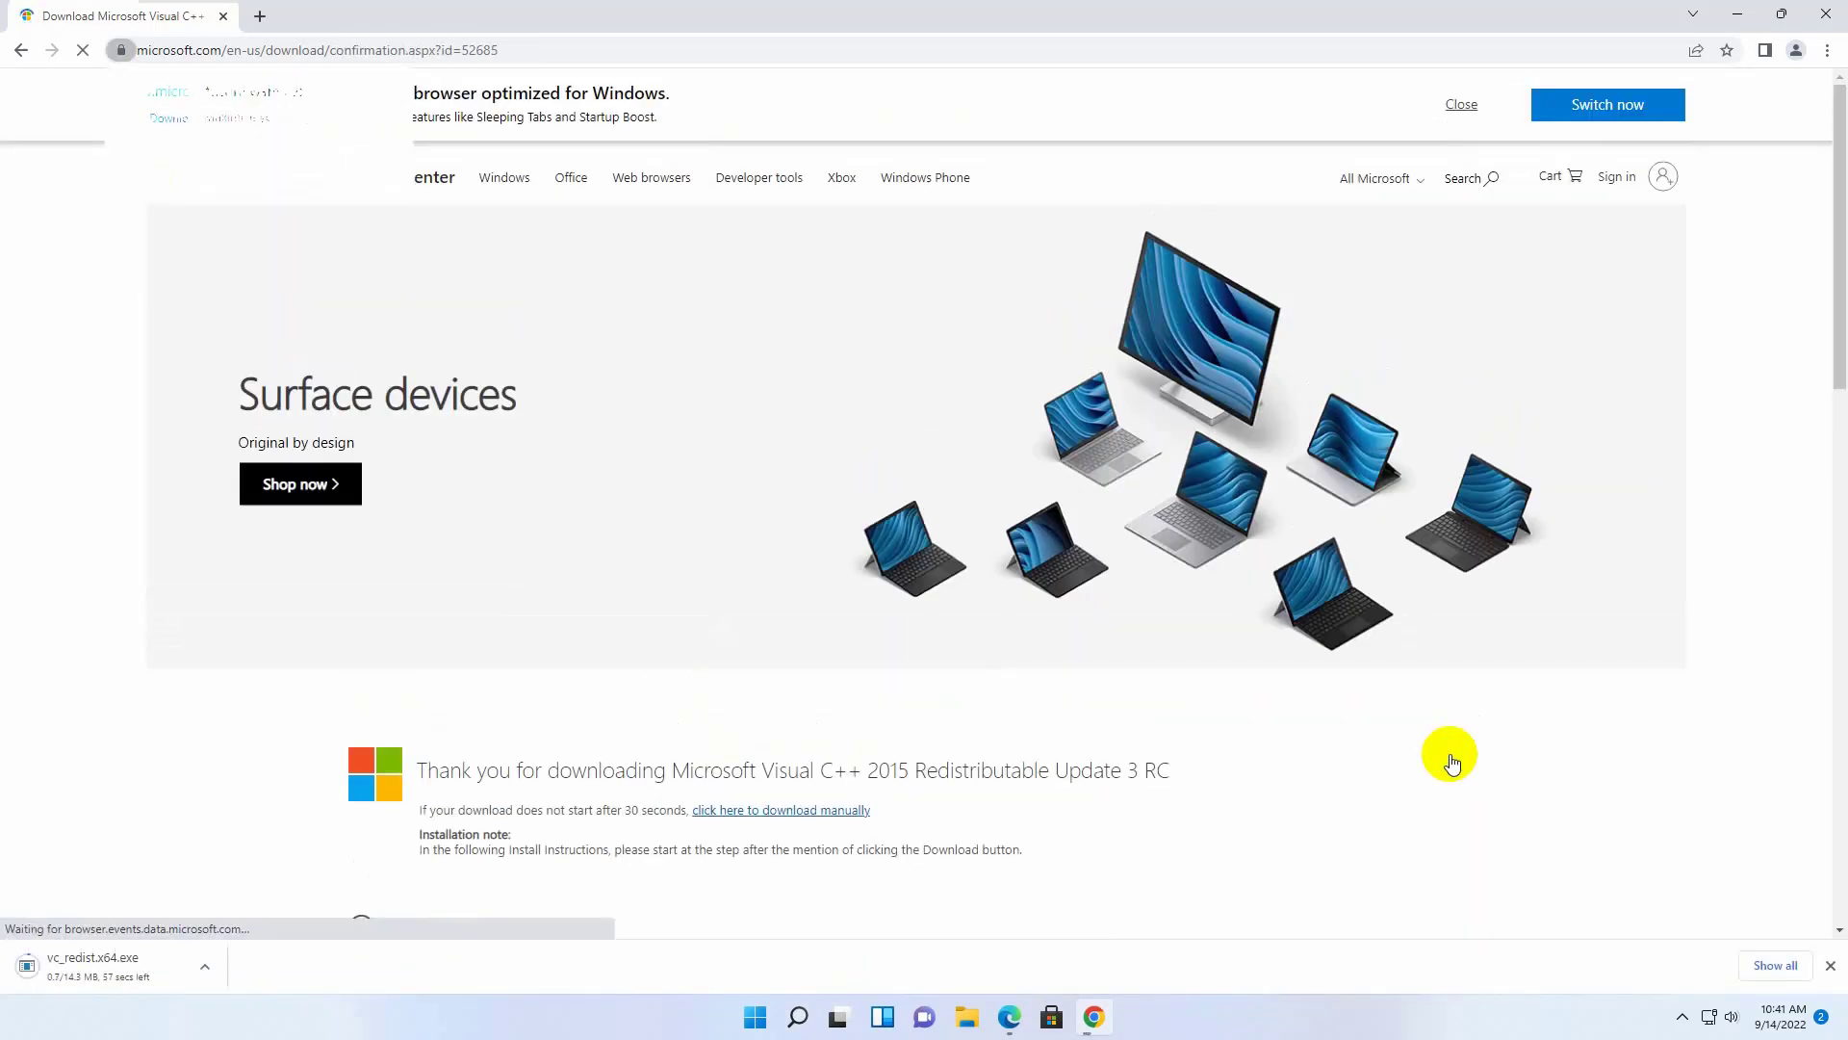
{"action": "left_click", "coordinate": [427, 967]}
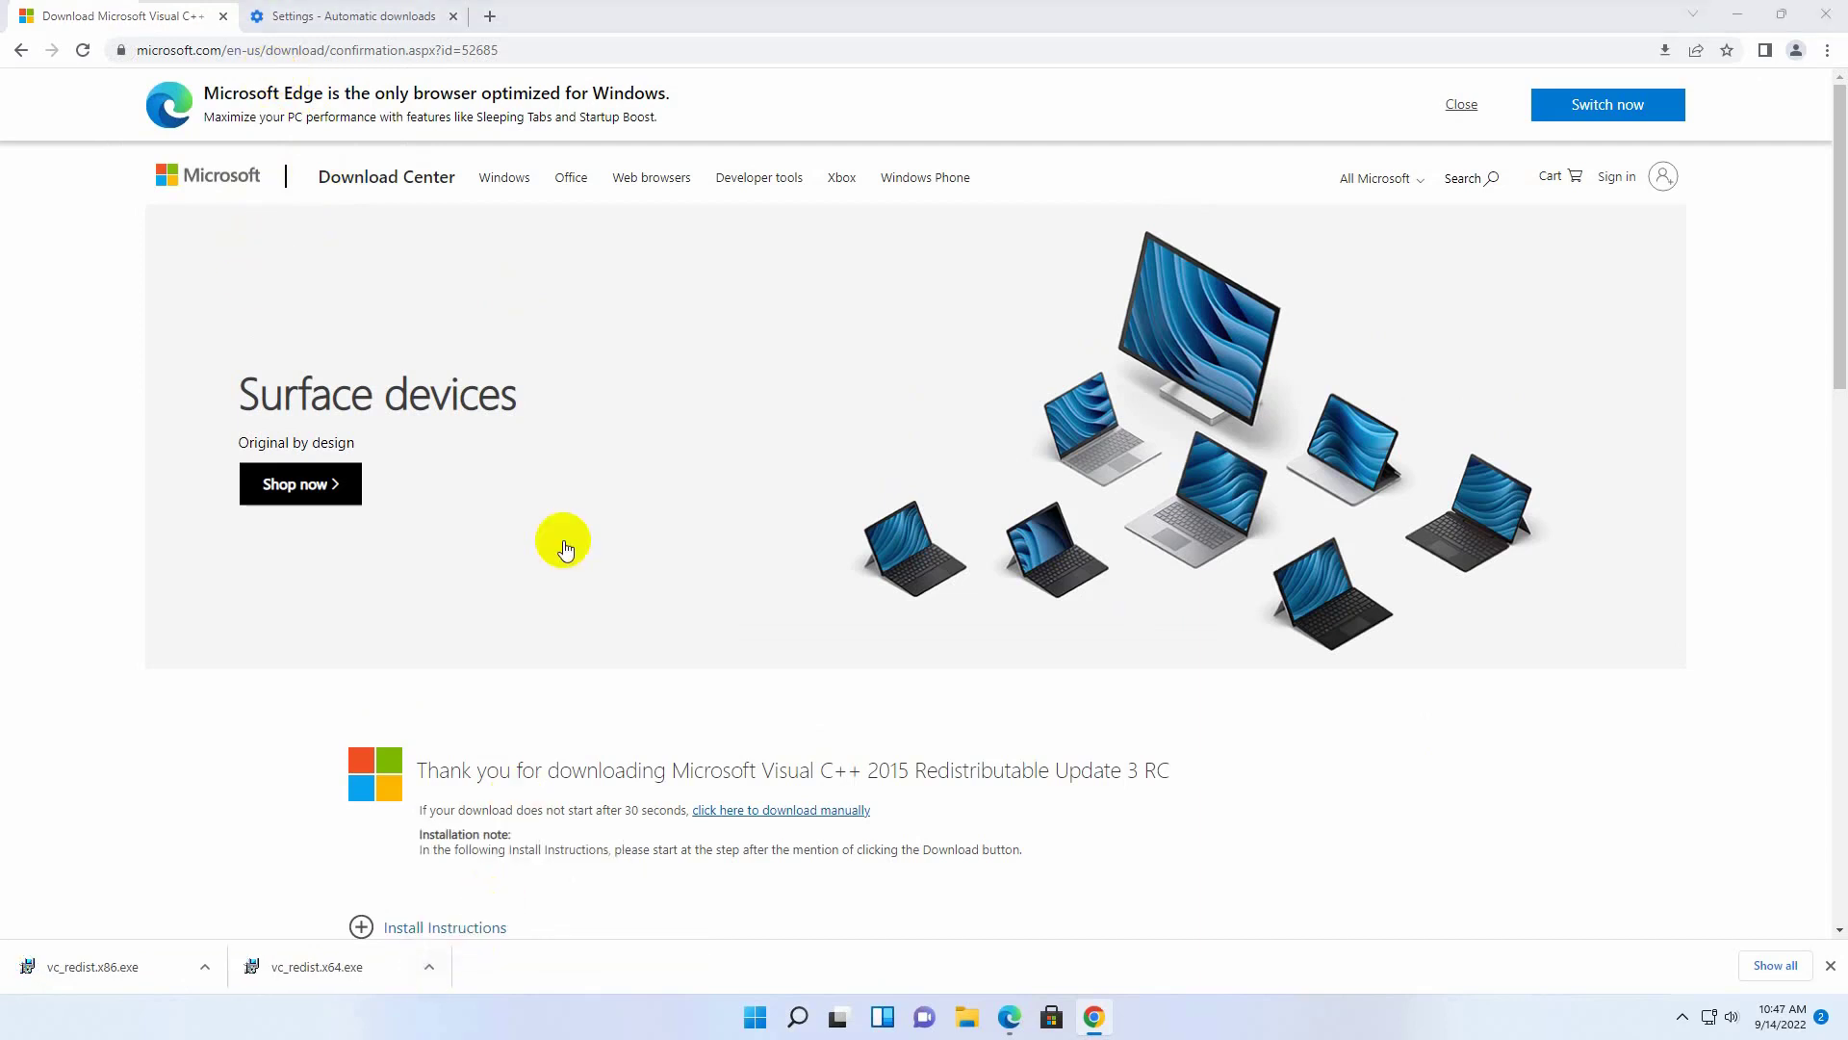
Install vc_redist.x64 from the Downloads folder, accepting the license and UAC prompt, then close setup
{"action": "left_click", "coordinate": [967, 1017]}
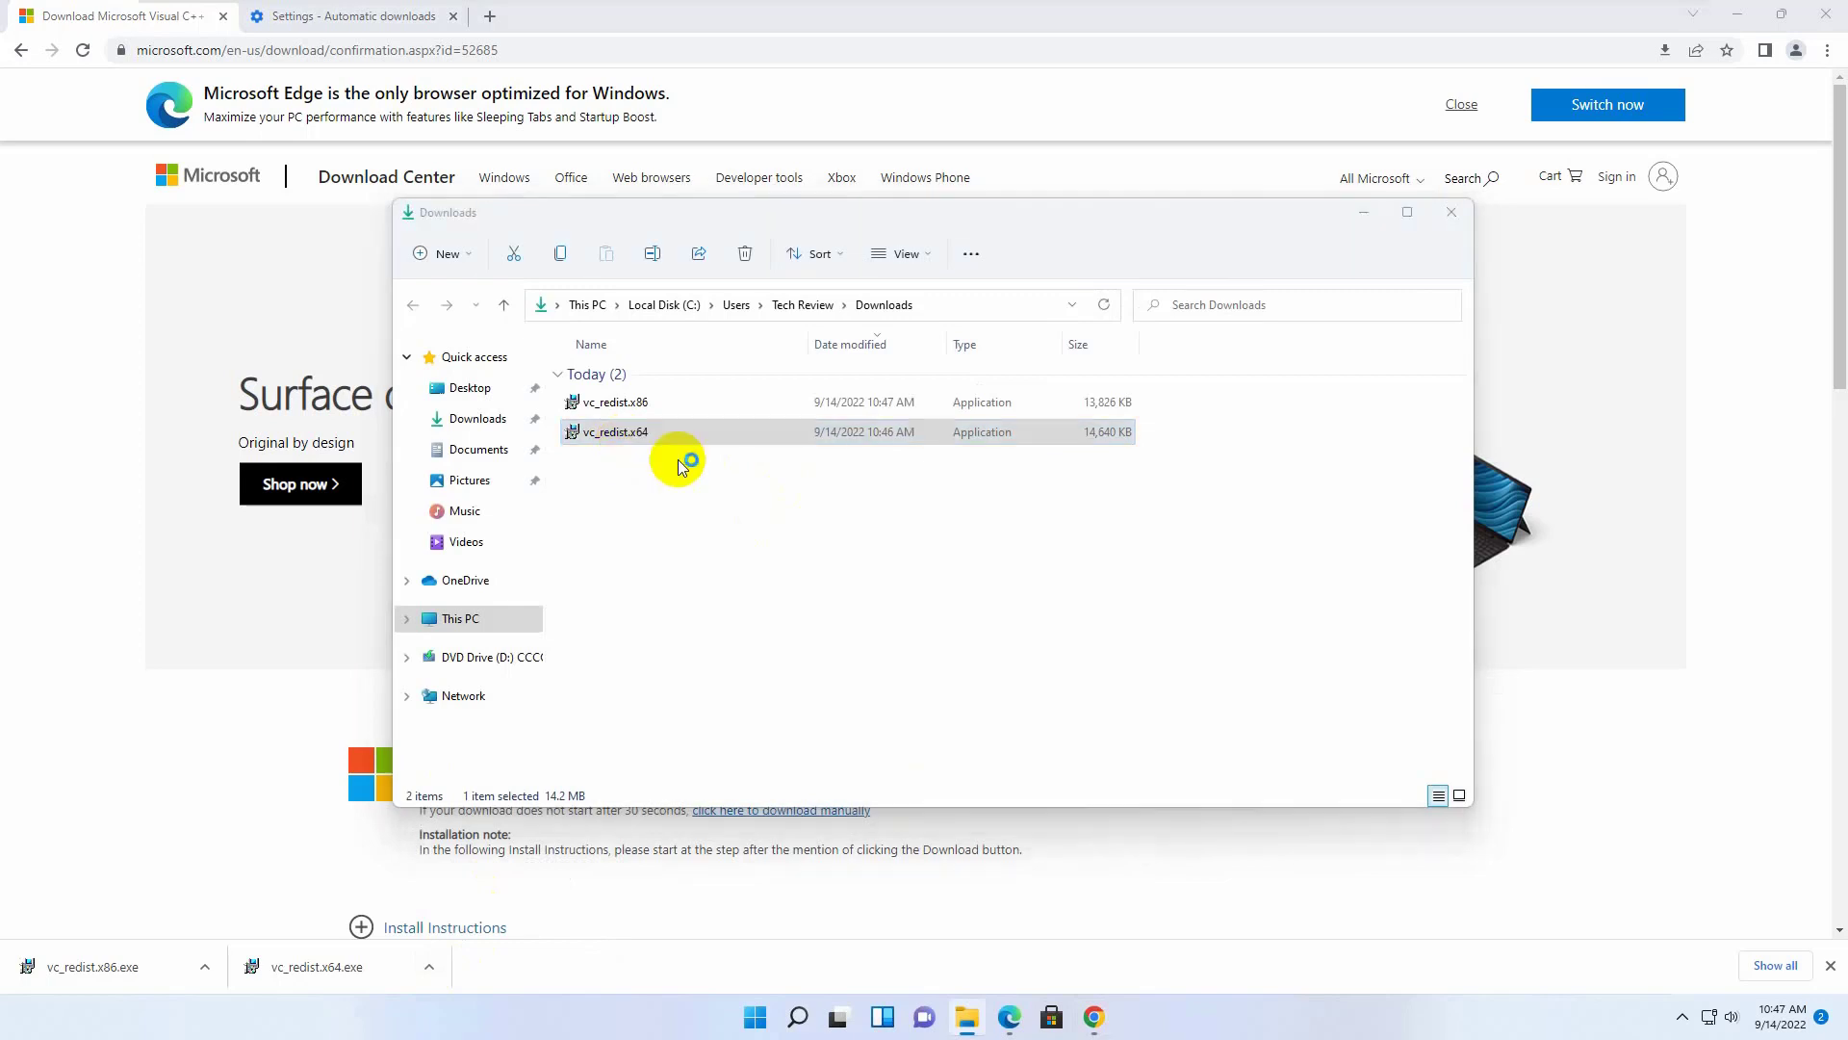
{"action": "mouse_move", "coordinate": [739, 494]}
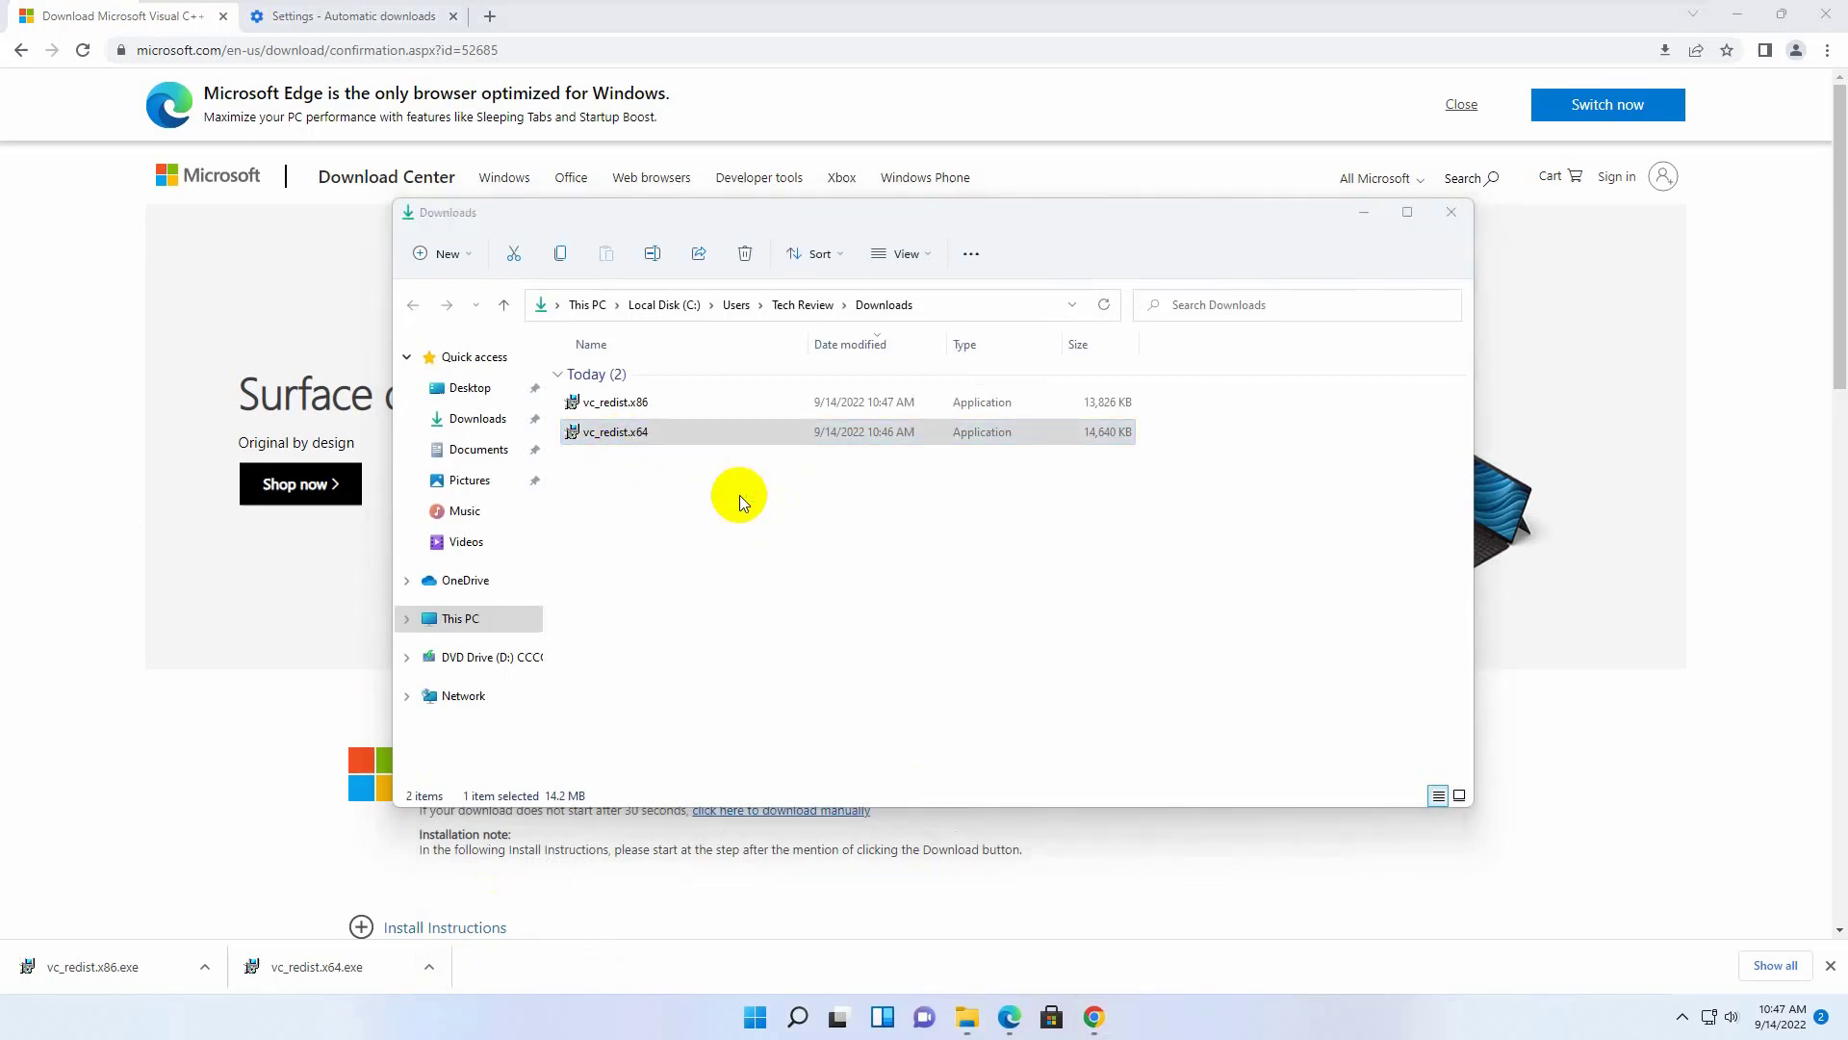
{"action": "double_click", "coordinate": [614, 432]}
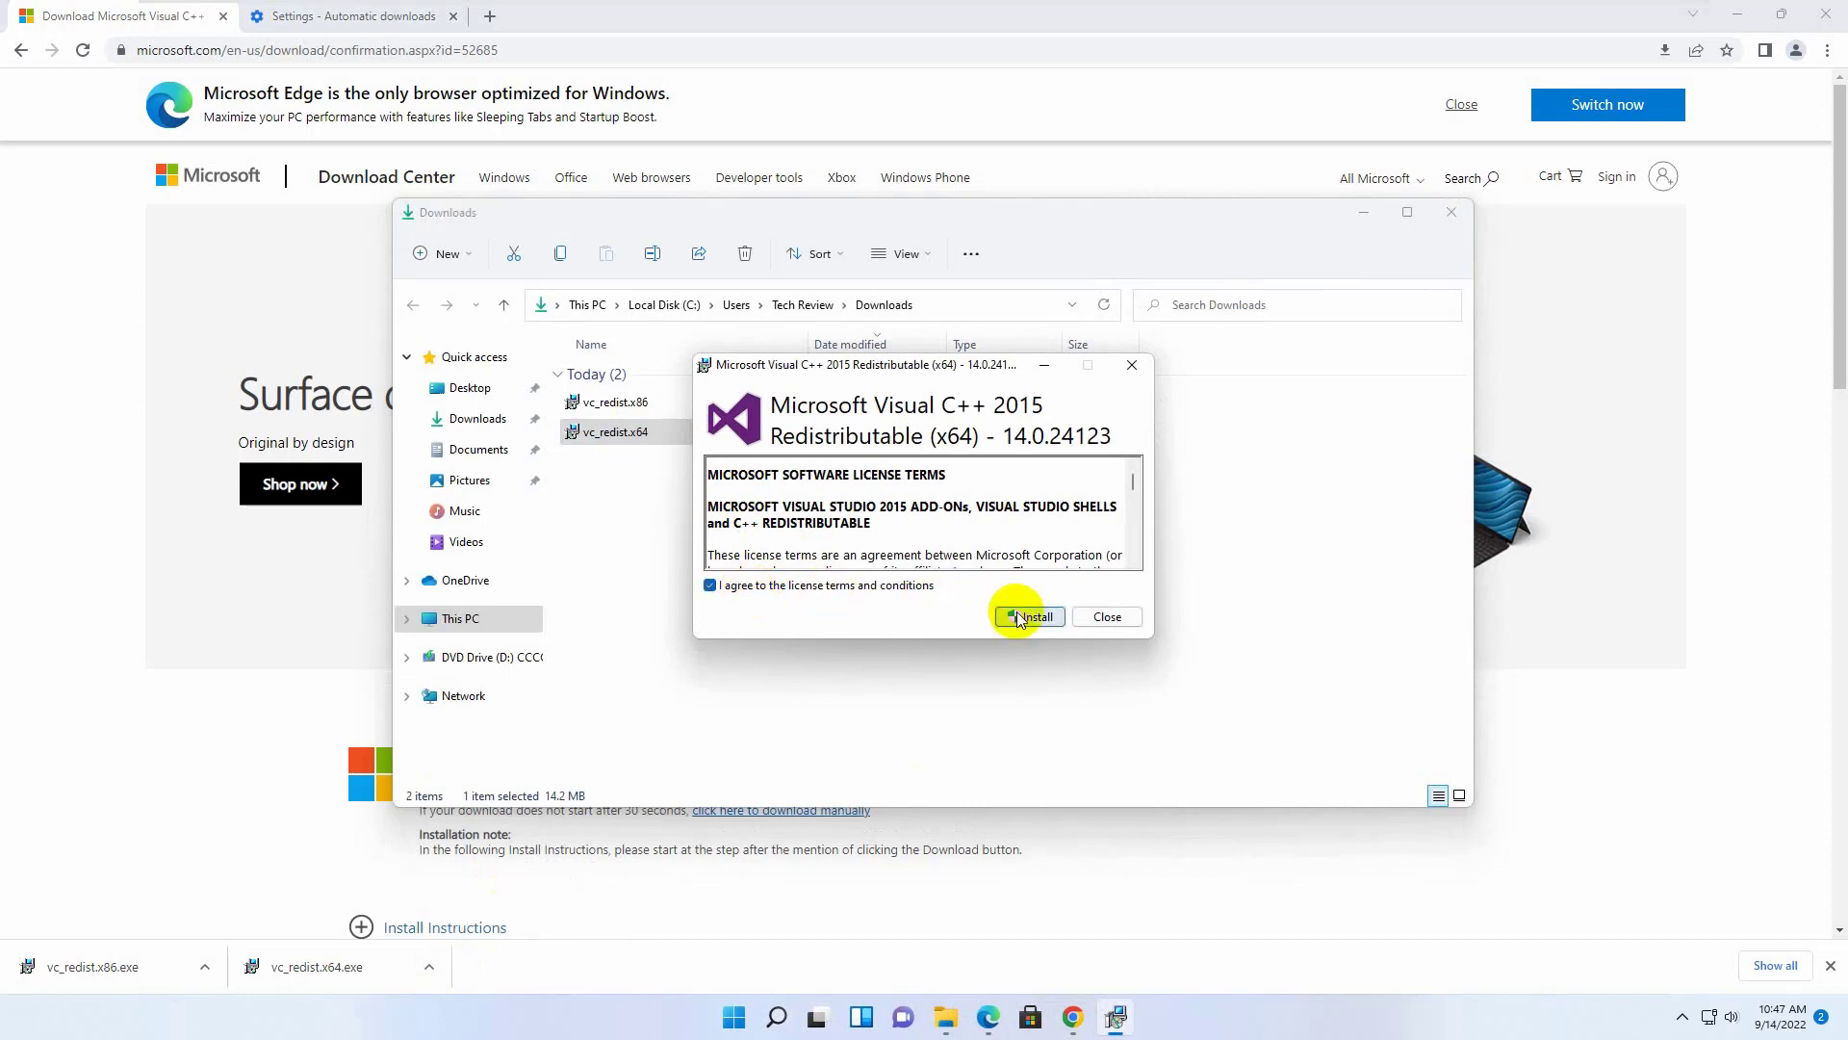
{"action": "left_click", "coordinate": [1030, 617]}
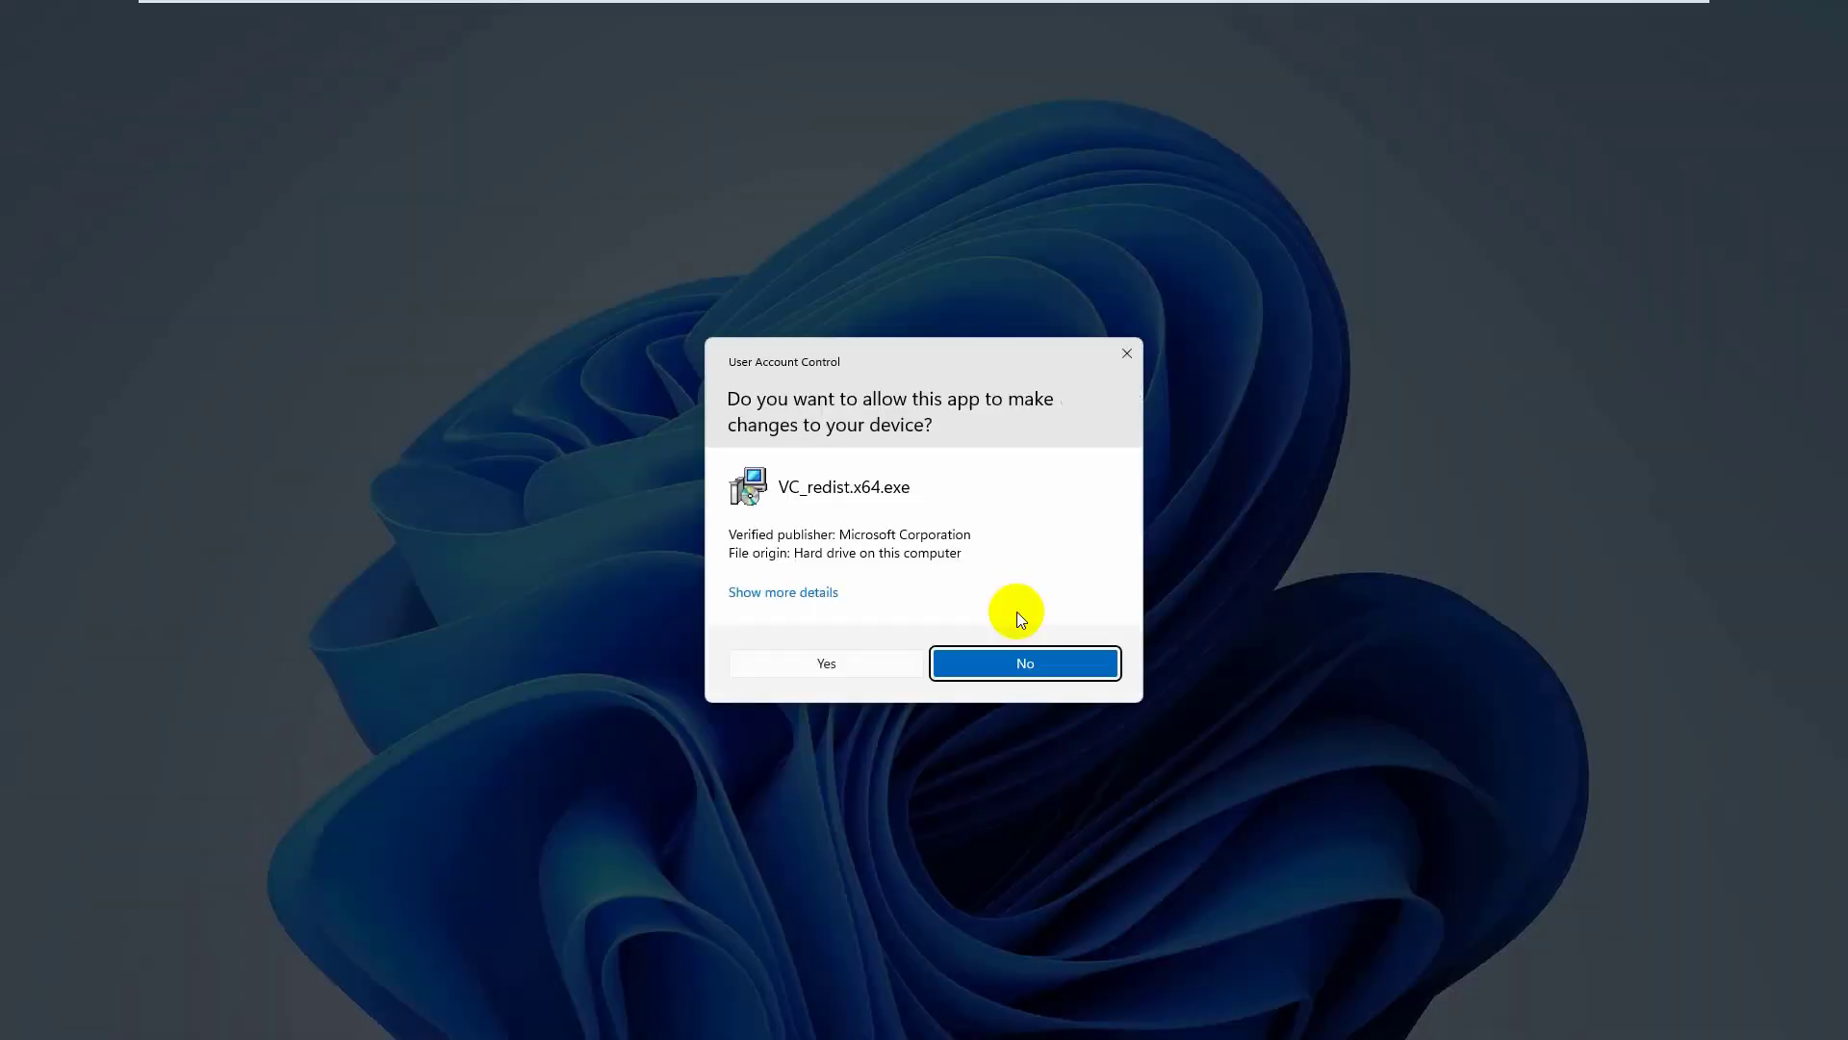
{"action": "left_click", "coordinate": [826, 662]}
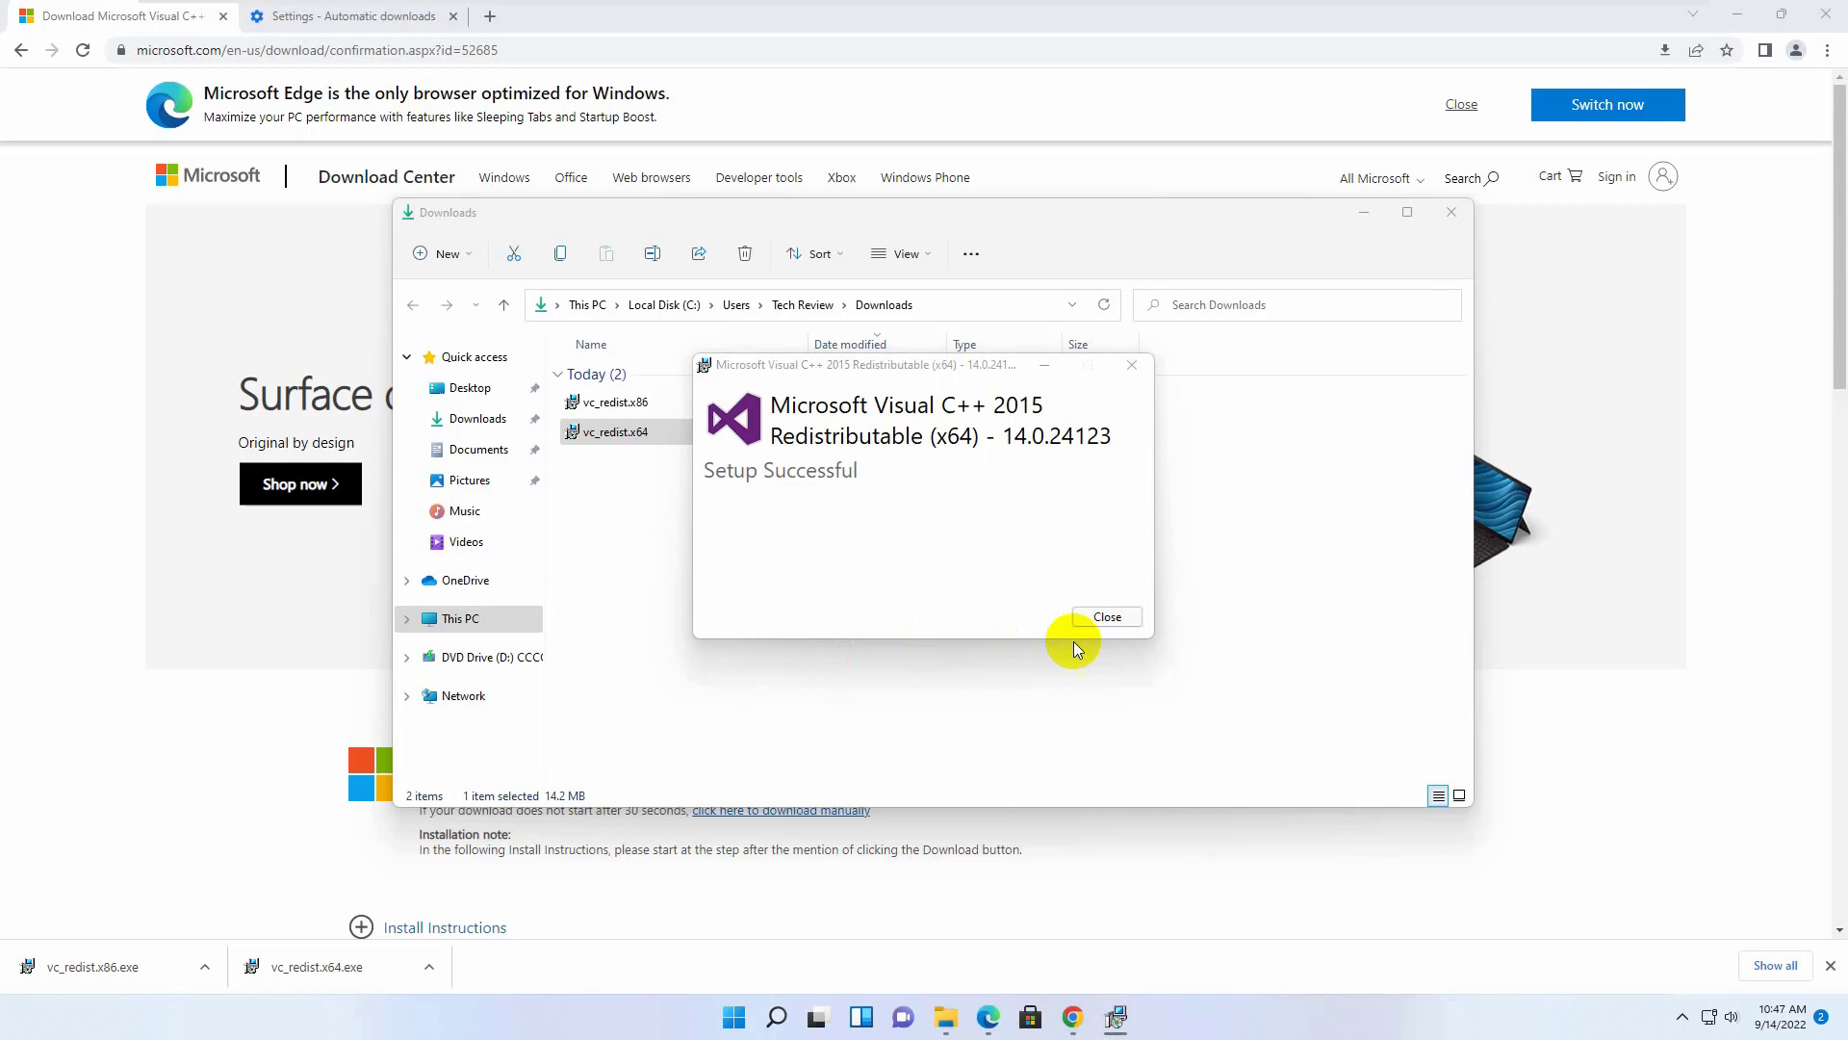
{"action": "left_click", "coordinate": [1107, 616]}
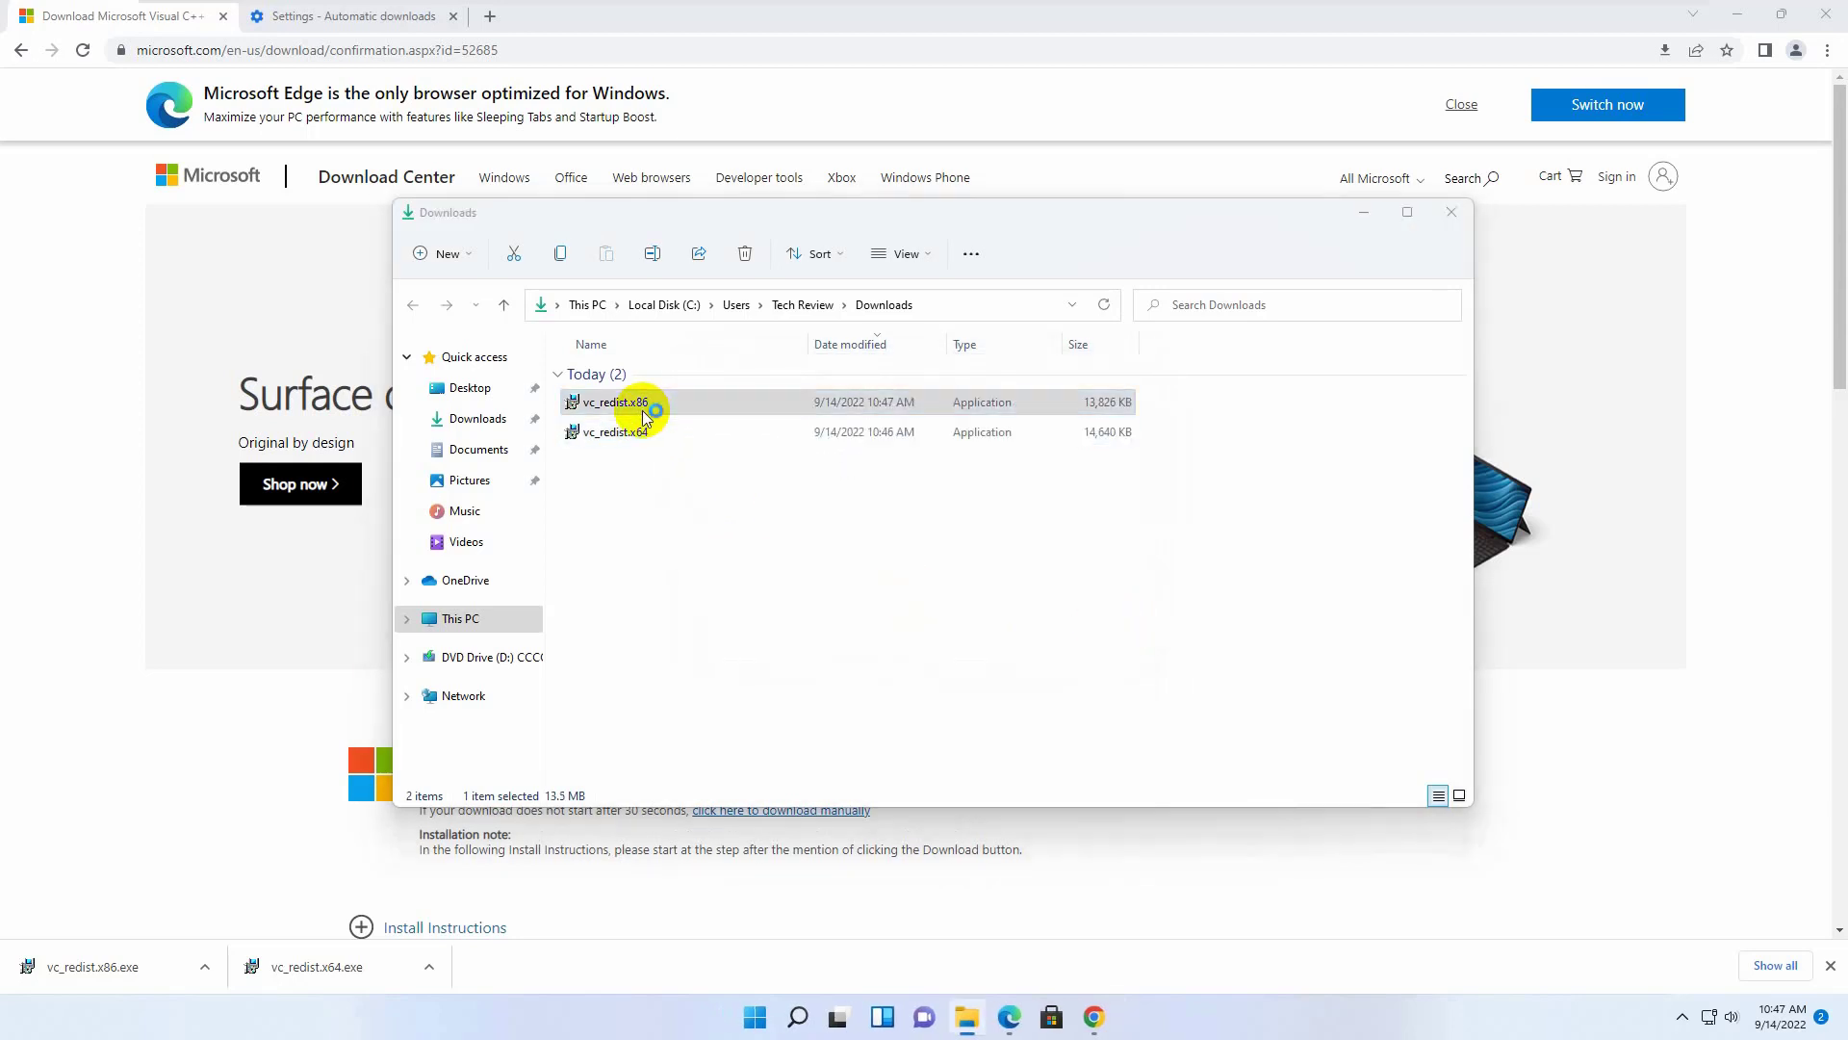
Launch the vc_redist.x86 installer from Downloads and approve its UAC prompt
{"action": "double_click", "coordinate": [612, 403]}
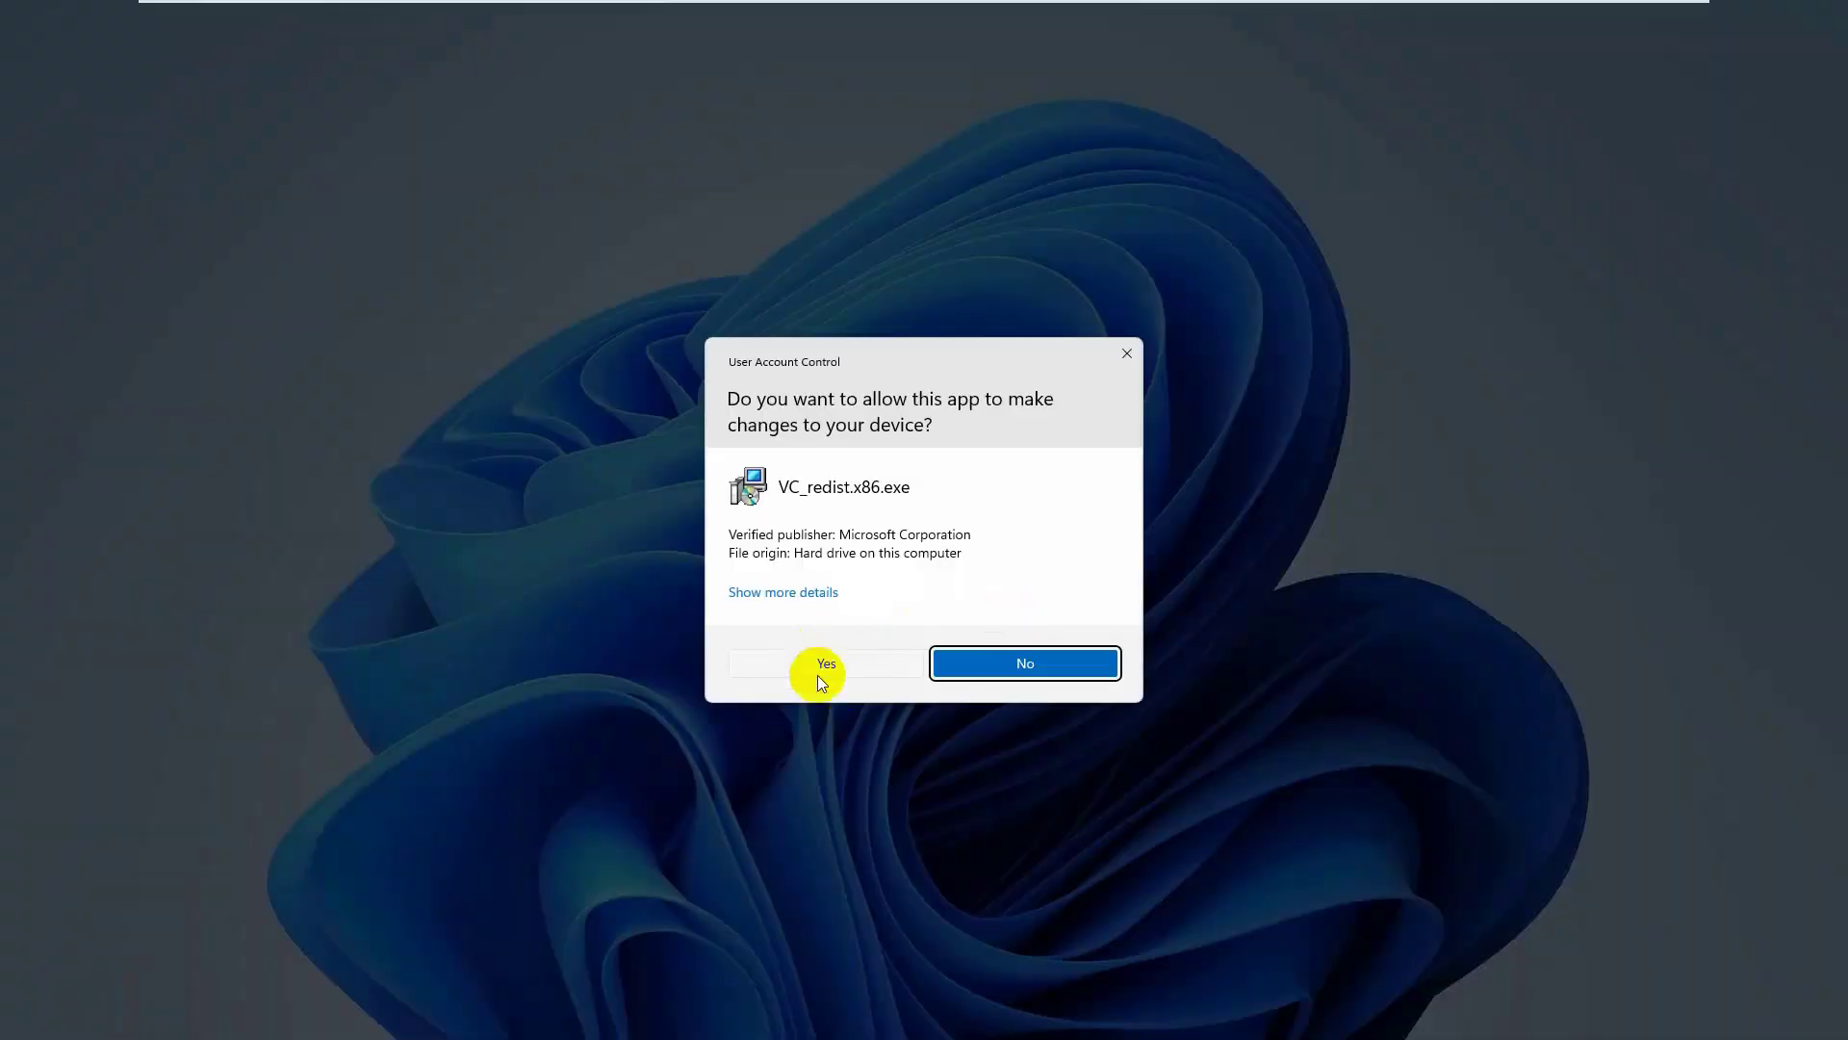
{"action": "left_click", "coordinate": [824, 663]}
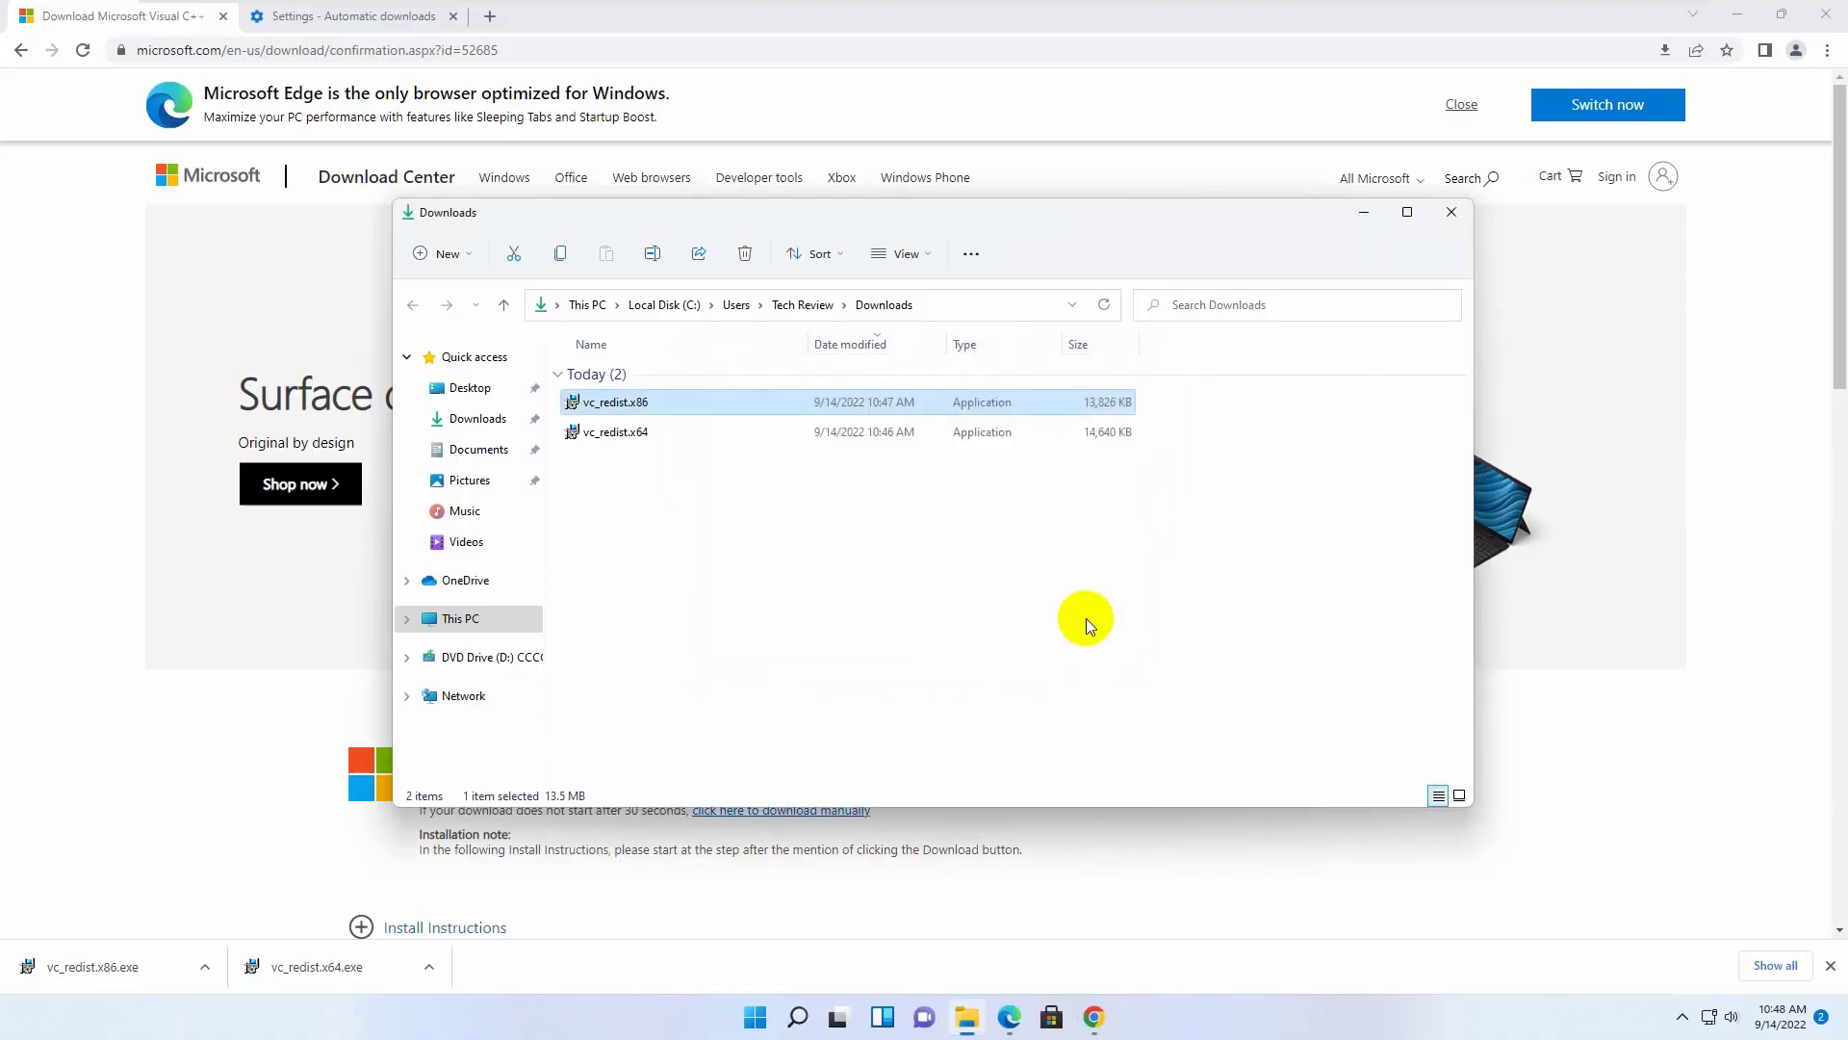